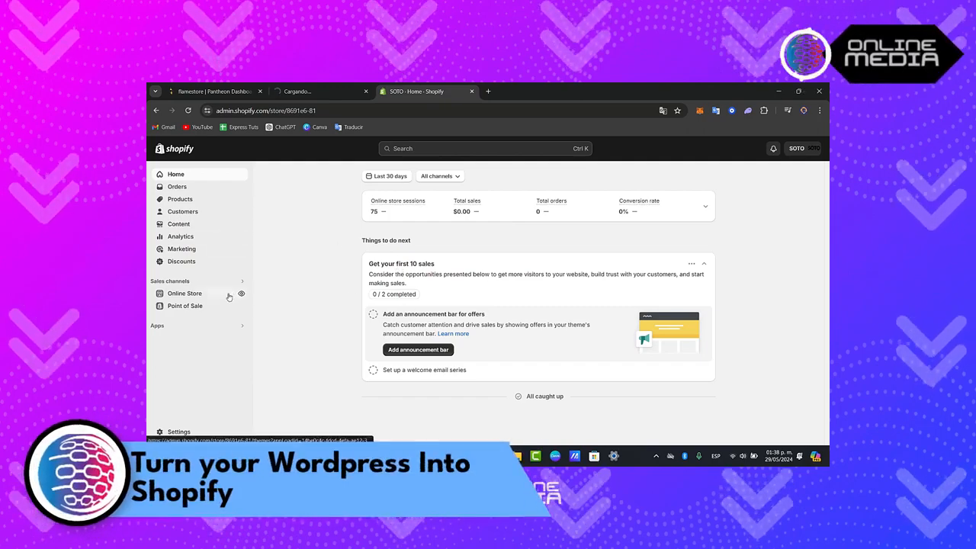
Open Online Store > Themes in Shopify admin, showing the current Trade theme.
left_click(184, 292)
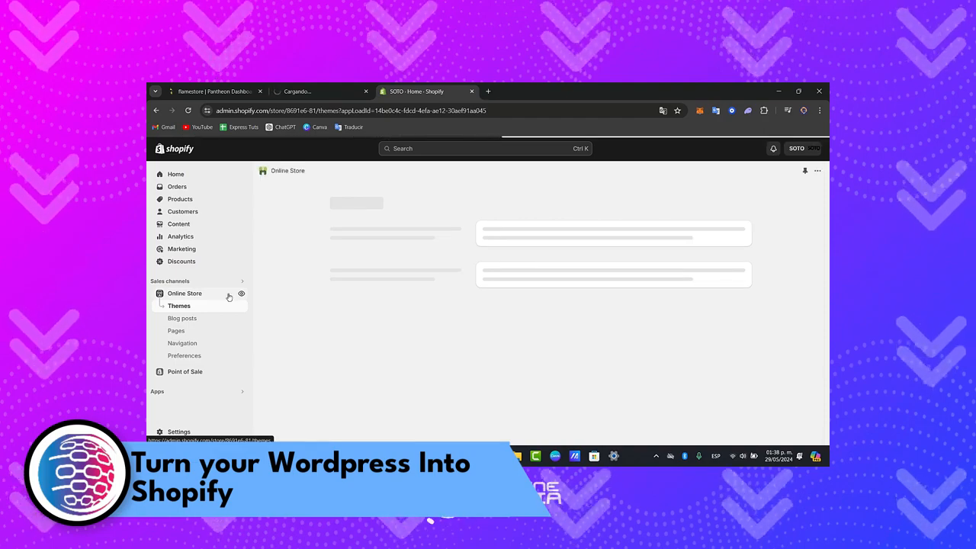
left_click(180, 305)
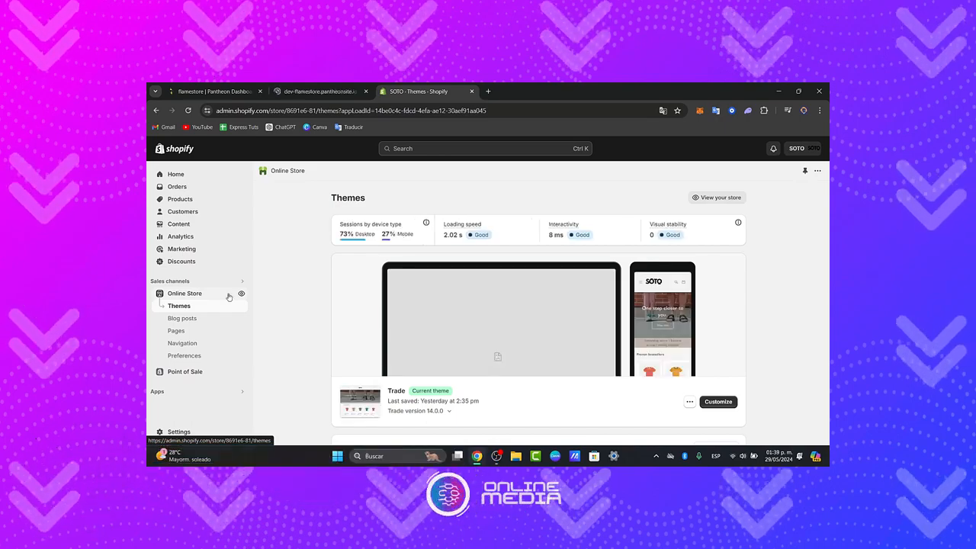
Log in to the flamestore WordPress site with the humanity check answer 4 and reach the Dashboard.
left_click(320, 92)
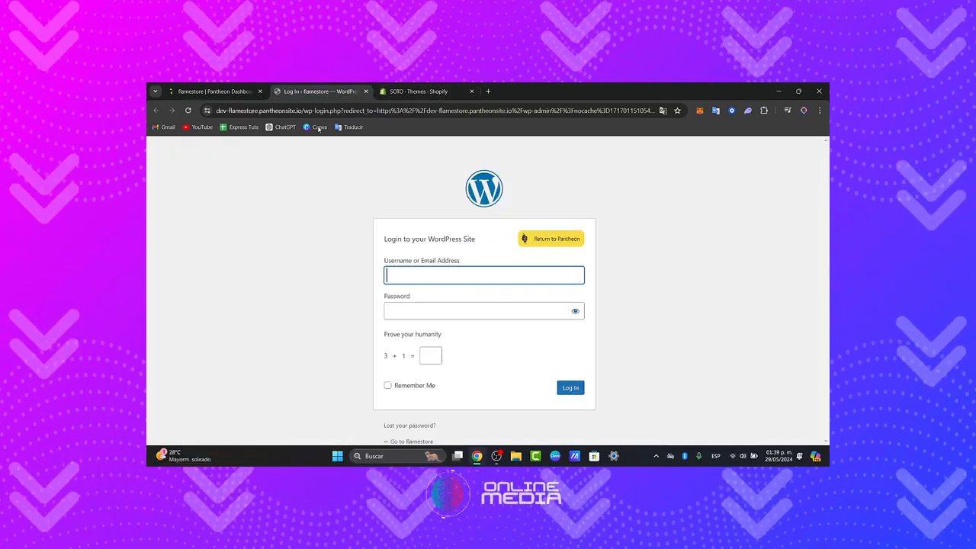
type("4")
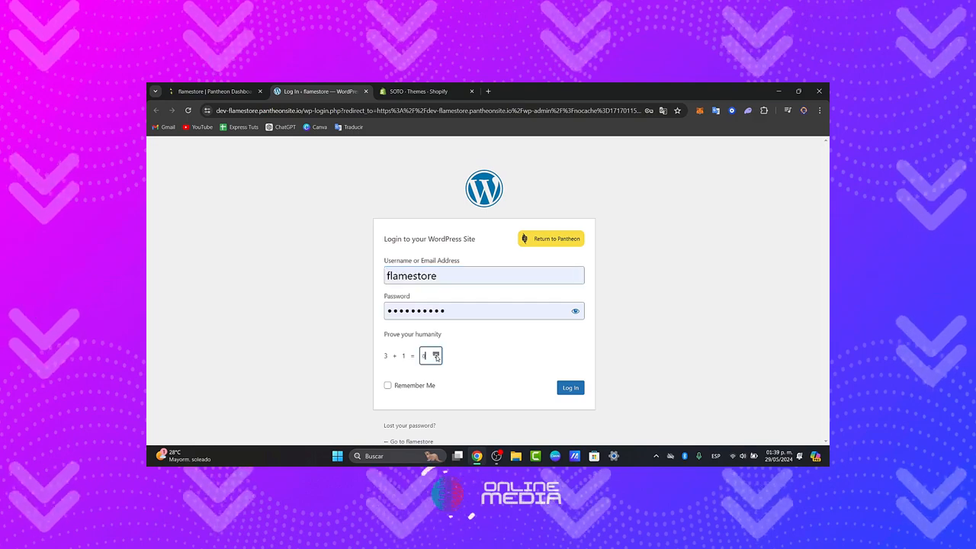
left_click(570, 387)
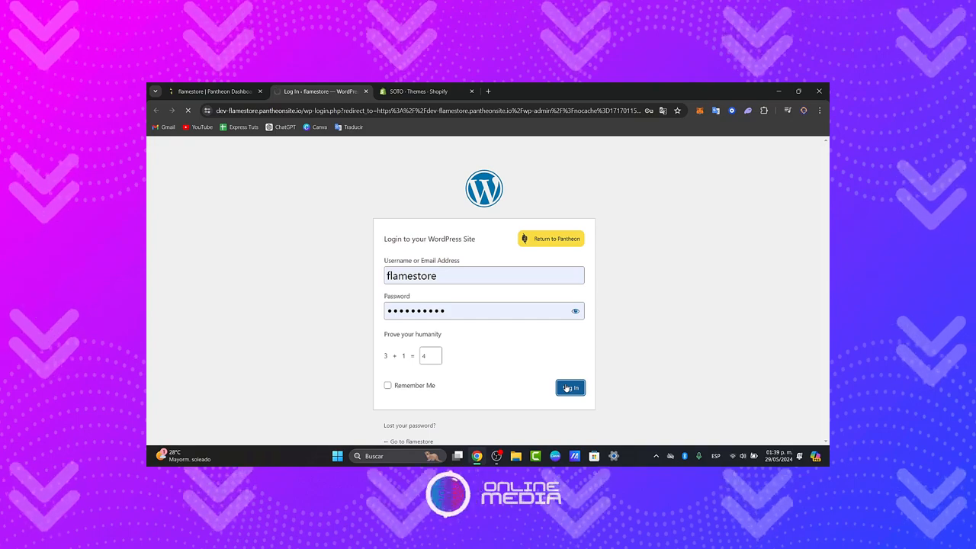
left_click(570, 388)
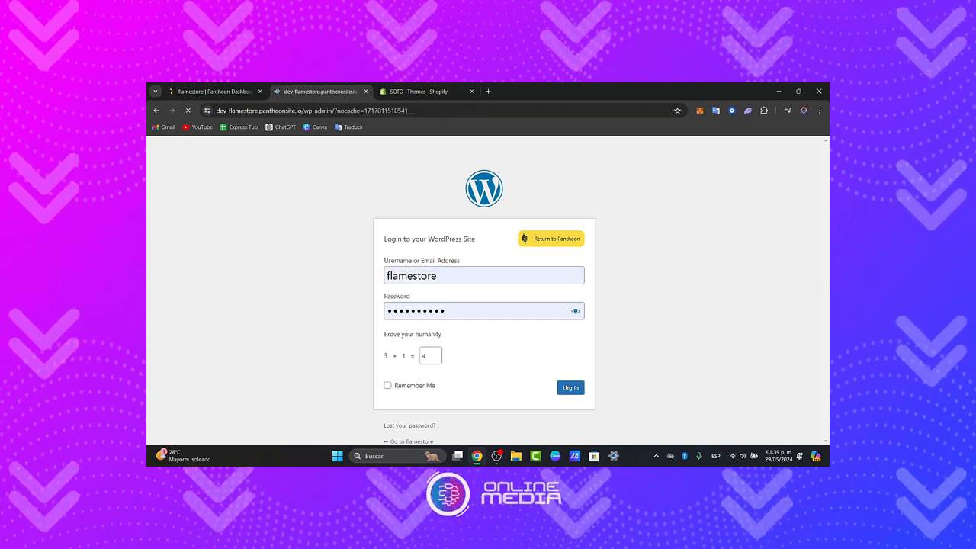
left_click(570, 387)
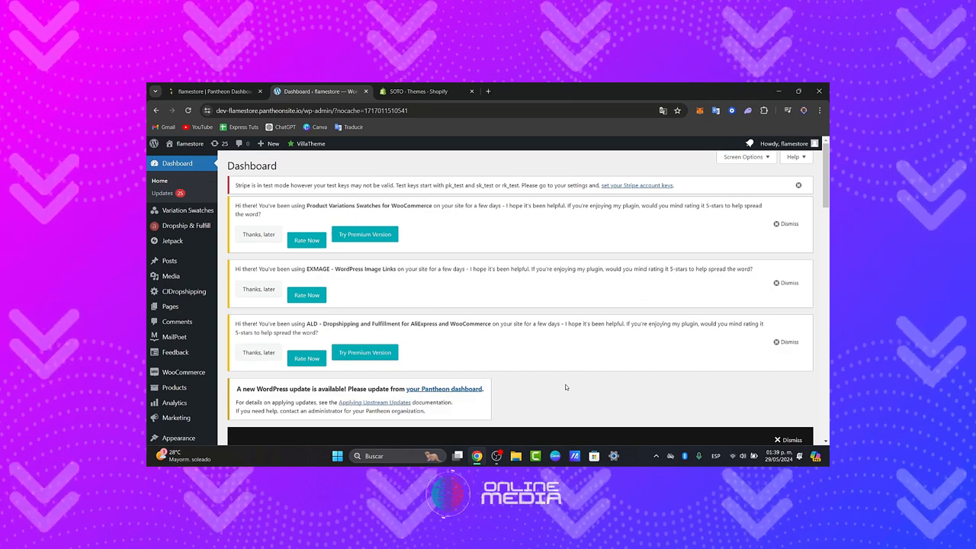
left_click(797, 91)
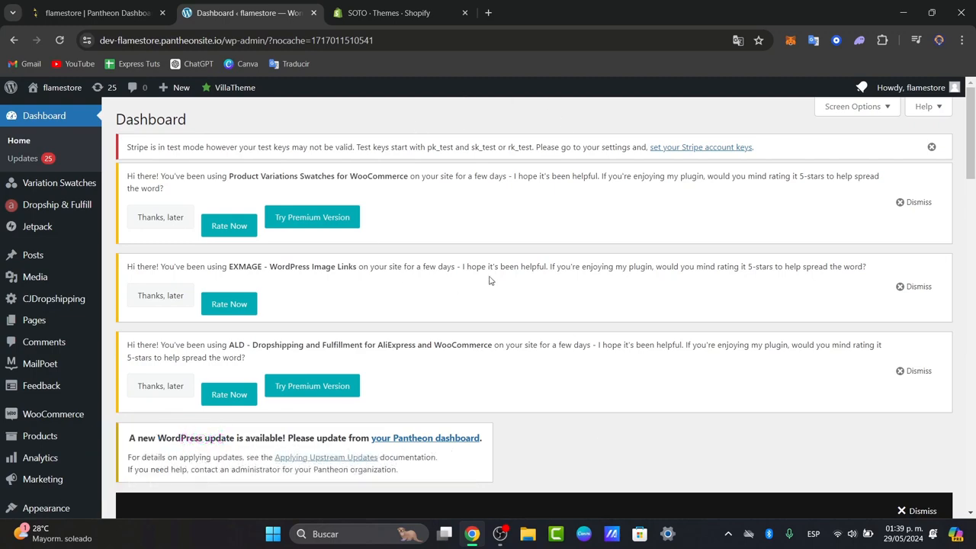
scroll("down", 3)
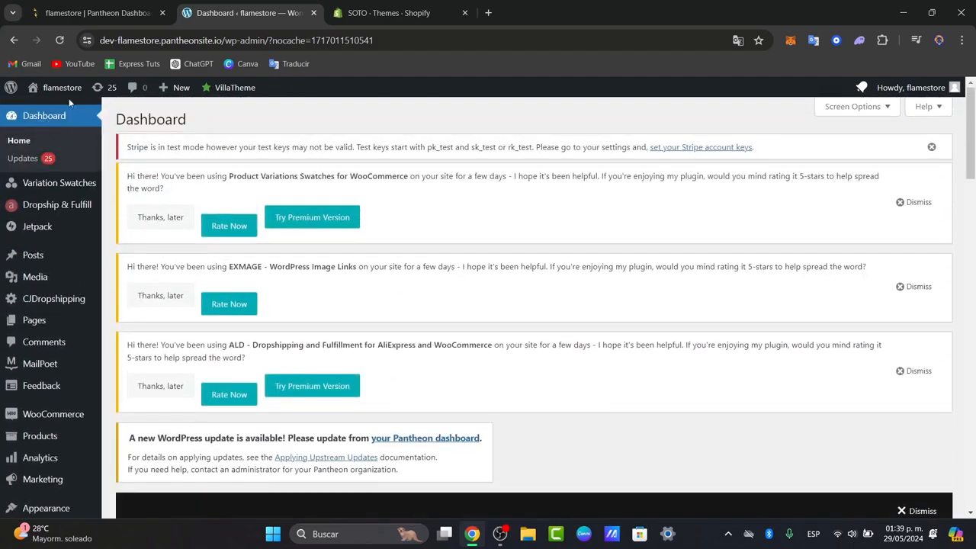
mouse_move(61, 87)
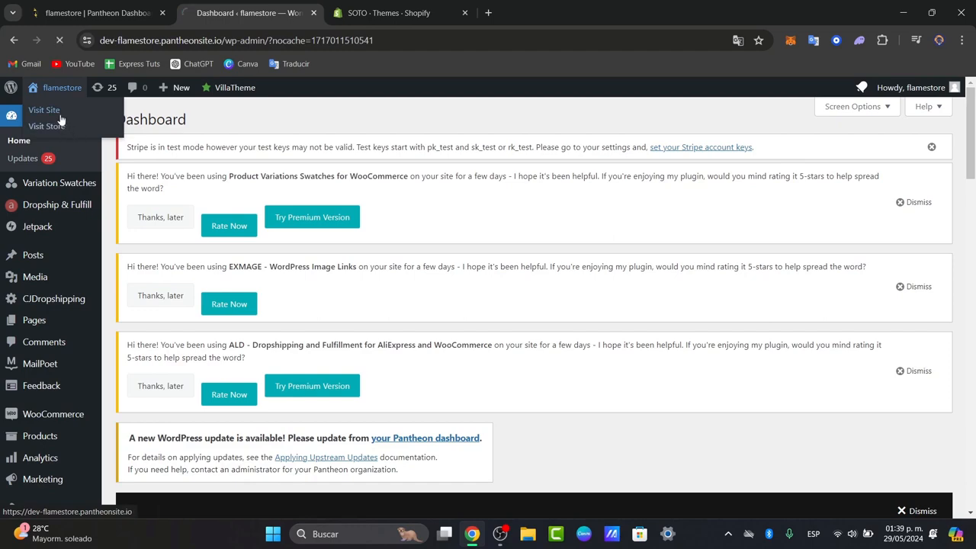
left_click(42, 110)
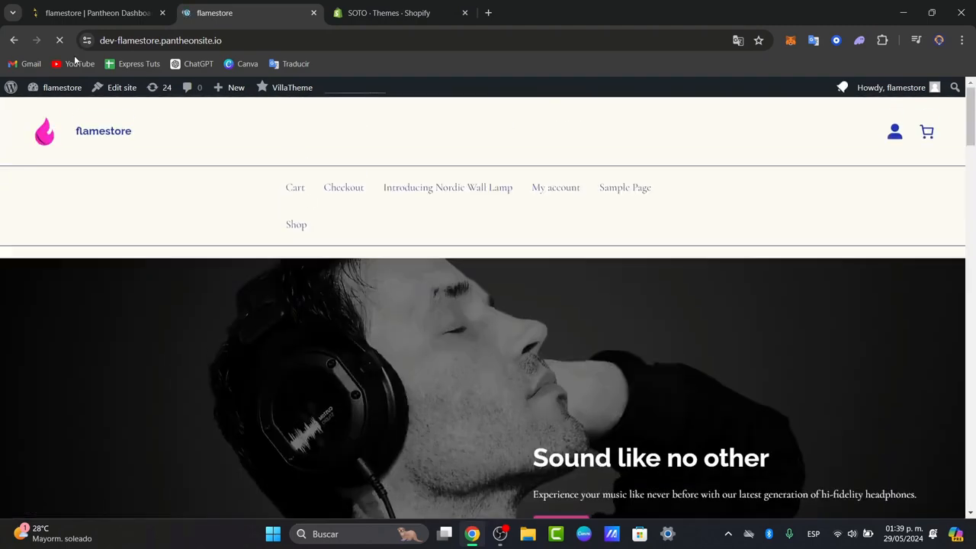
left_click(235, 87)
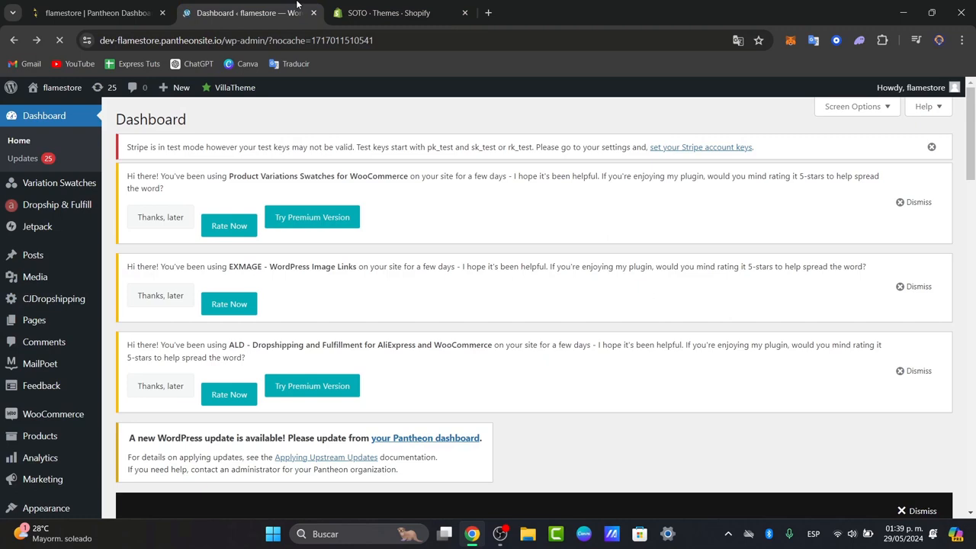
mouse_move(332, 122)
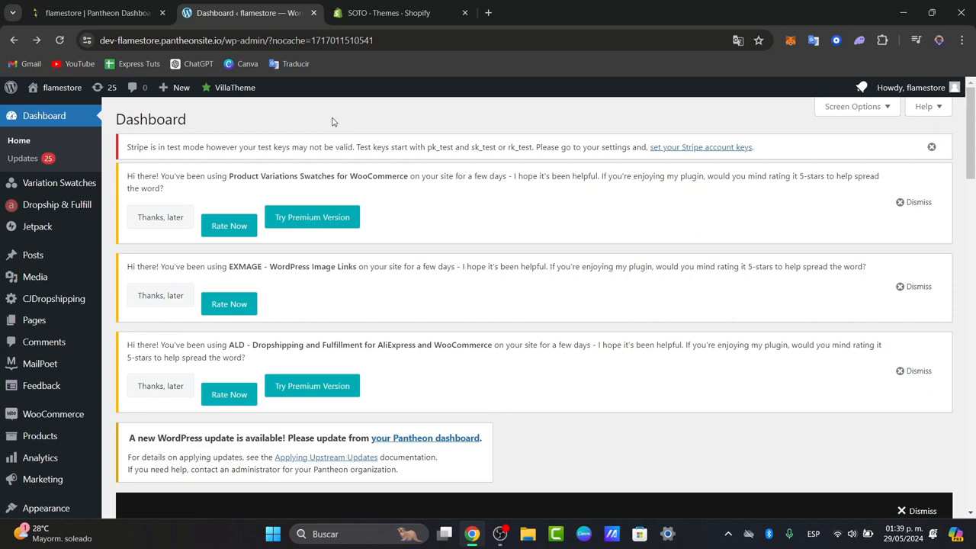
scroll("down", 3)
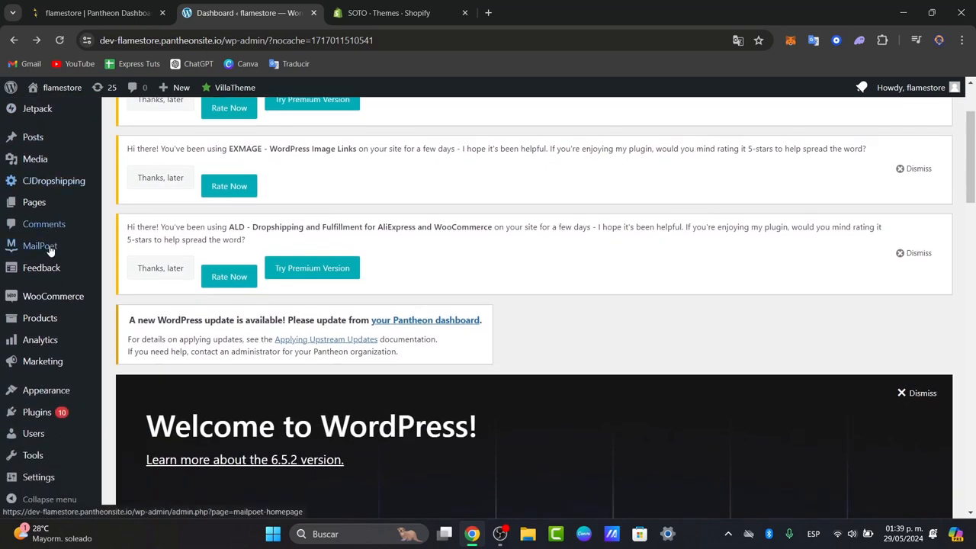
scroll("down", 3)
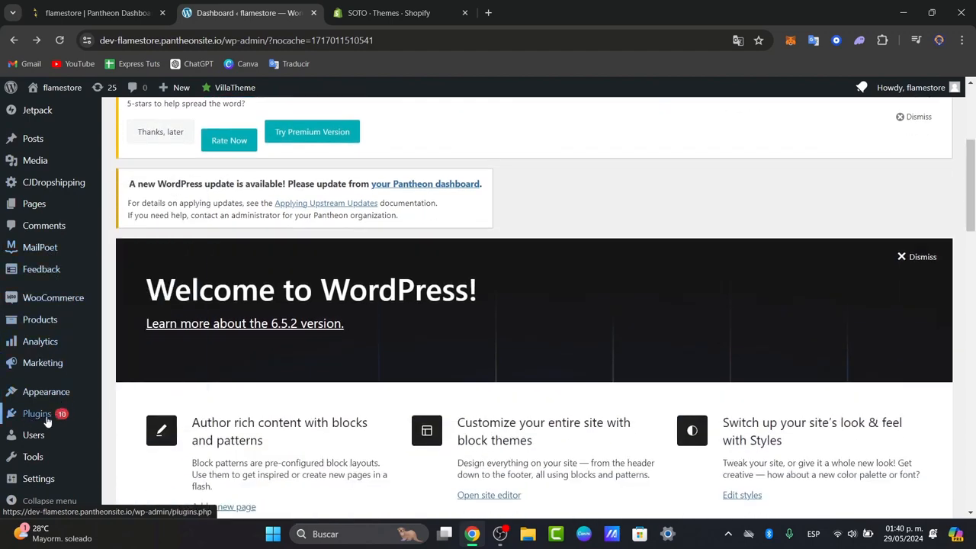
Go to Plugins > Add New Plugin and focus the plugin directory search field.
left_click(37, 414)
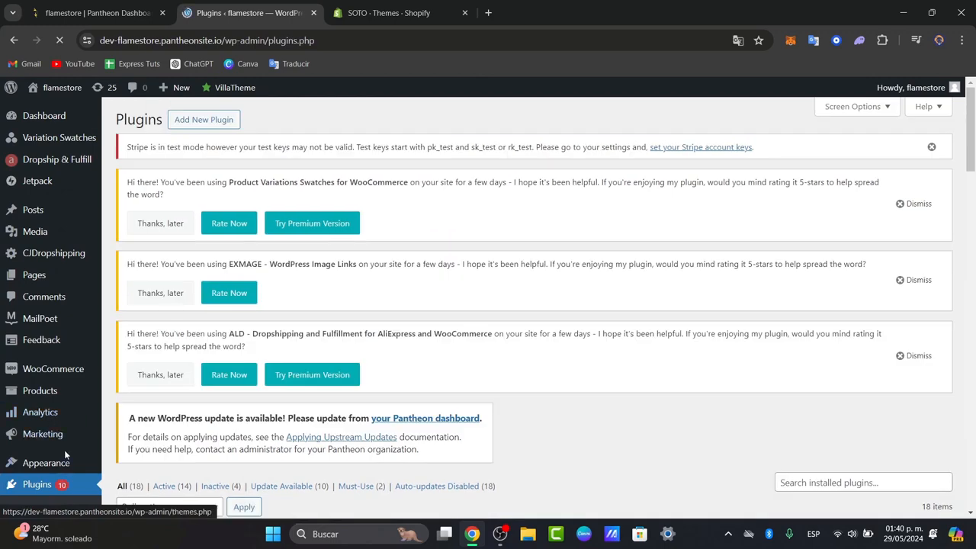
left_click(204, 119)
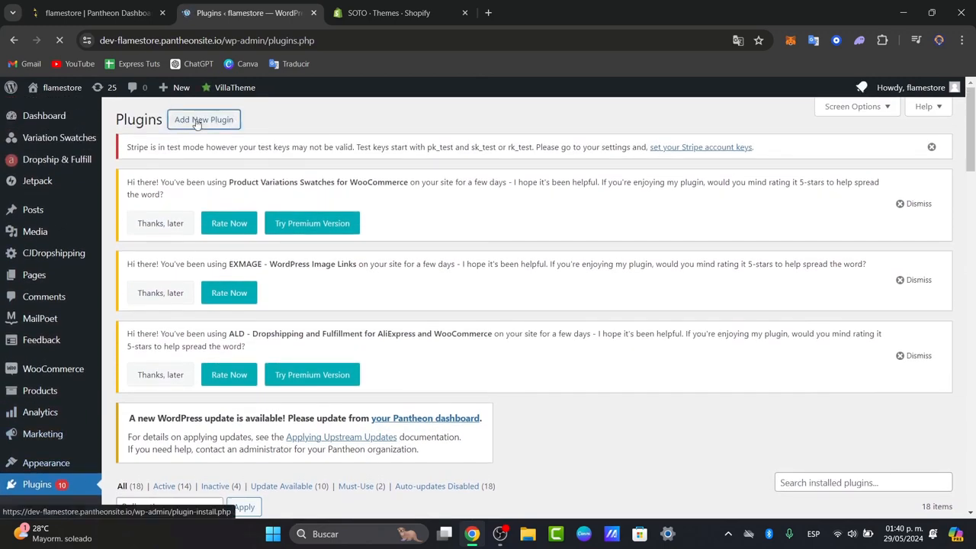
left_click(204, 119)
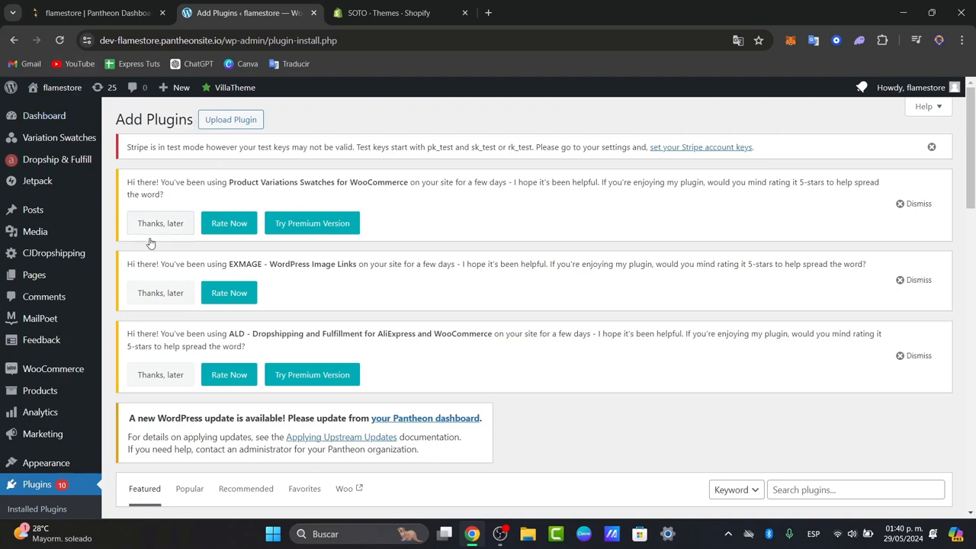
scroll("down", 3)
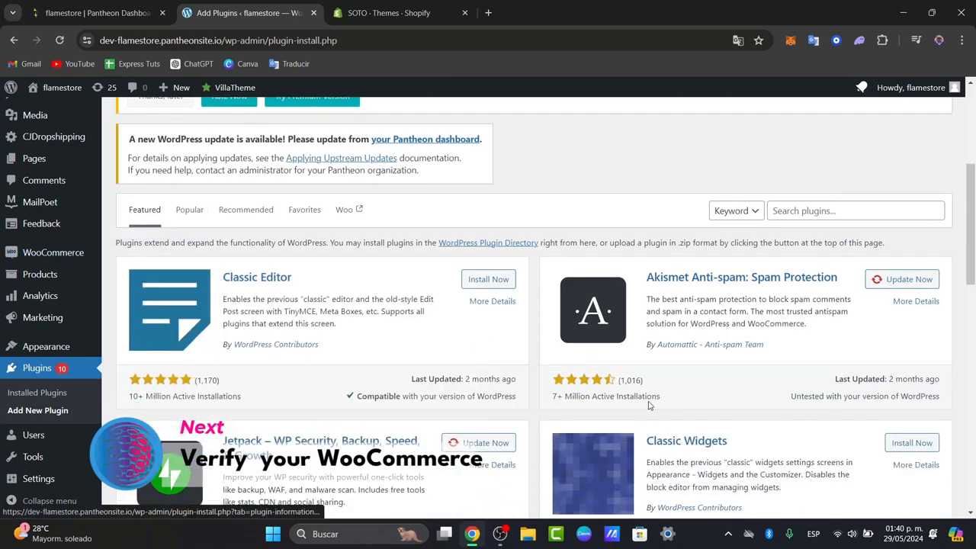
left_click(854, 171)
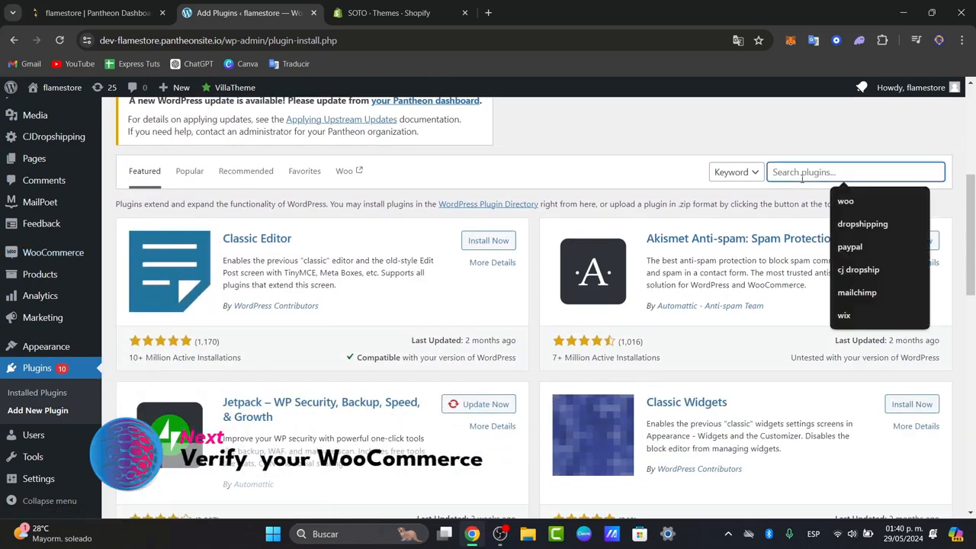
Search plugins for 'woo' and update the WooCommerce plugin to the latest version.
type("woo")
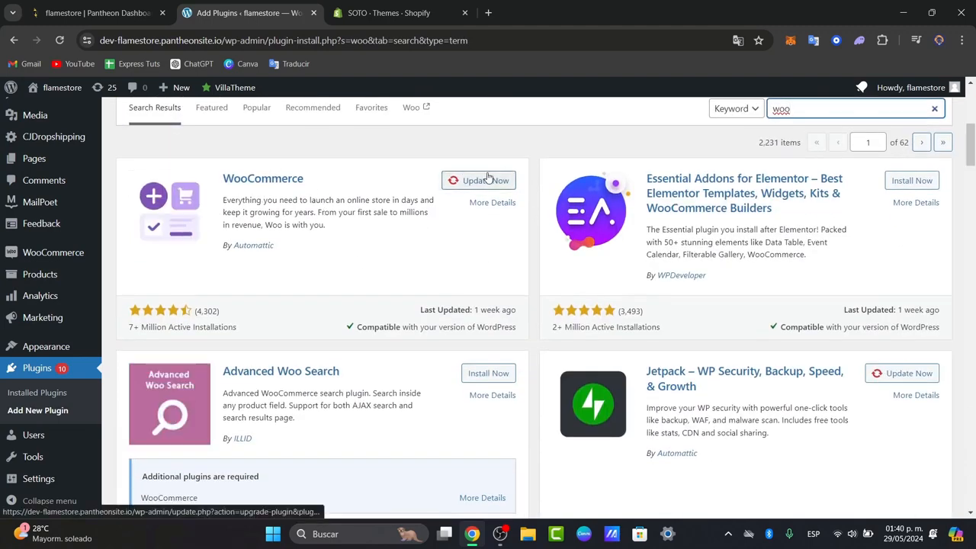
left_click(479, 180)
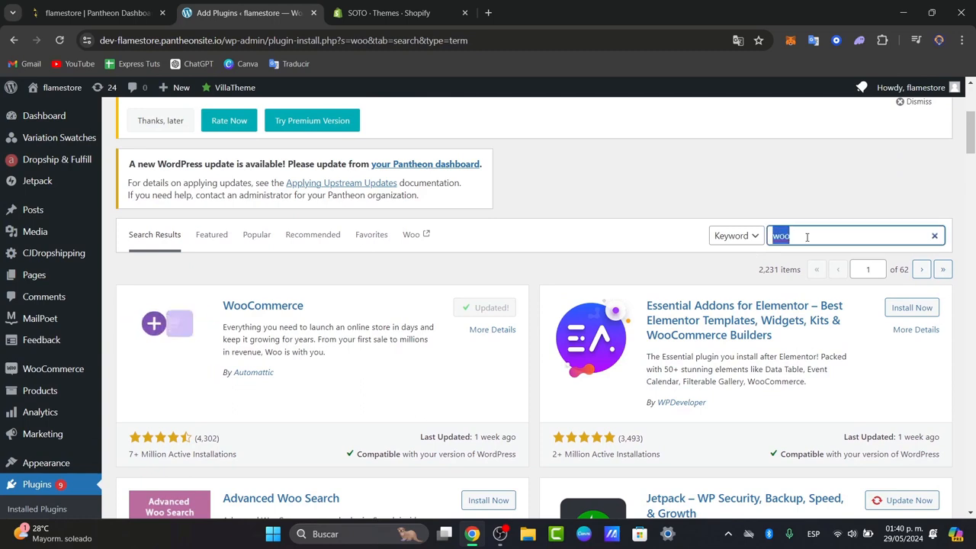
Search the plugin directory for 'shopify', listing WP Shopify and S2W – Import Shopify to WooCommerce.
type("shopify")
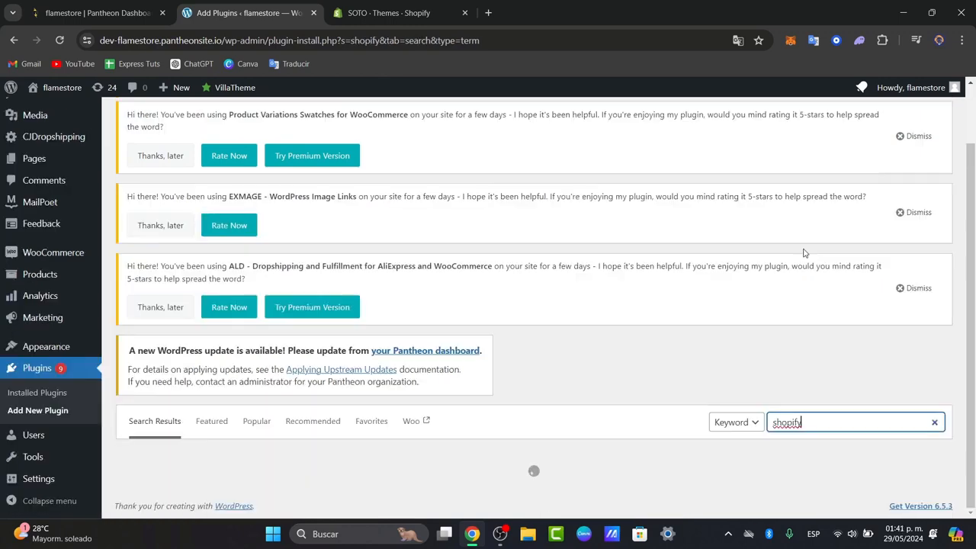
mouse_move(717, 231)
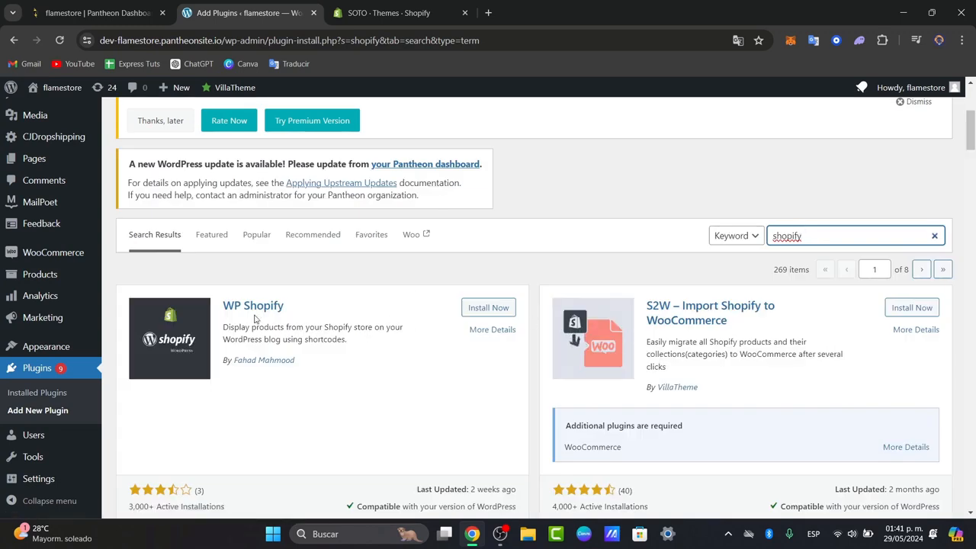
mouse_move(341, 375)
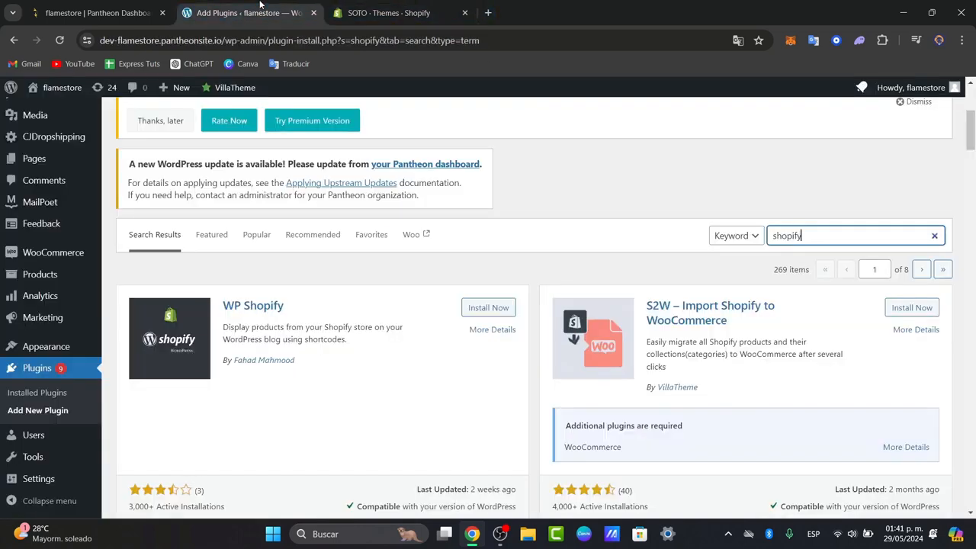
mouse_move(171, 143)
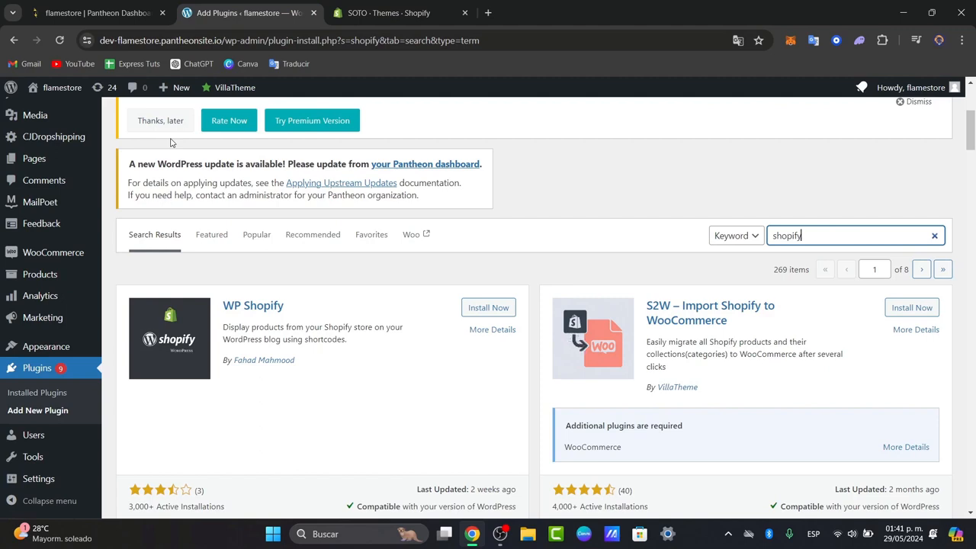
mouse_move(578, 342)
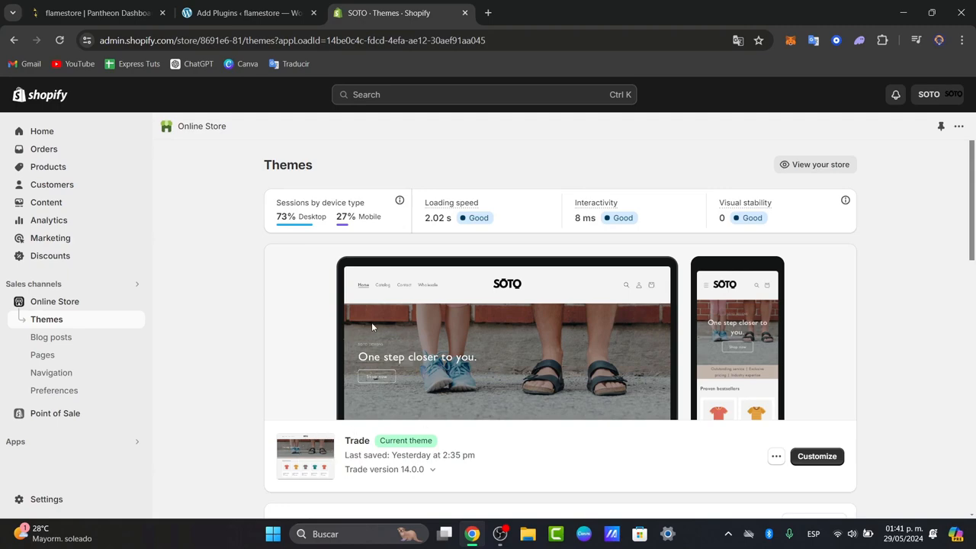
left_click(244, 12)
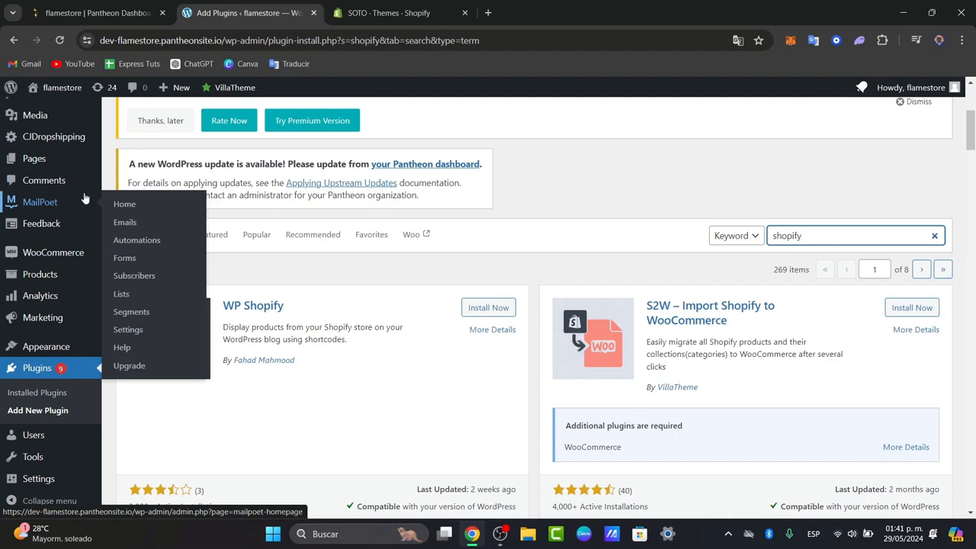
left_click(396, 12)
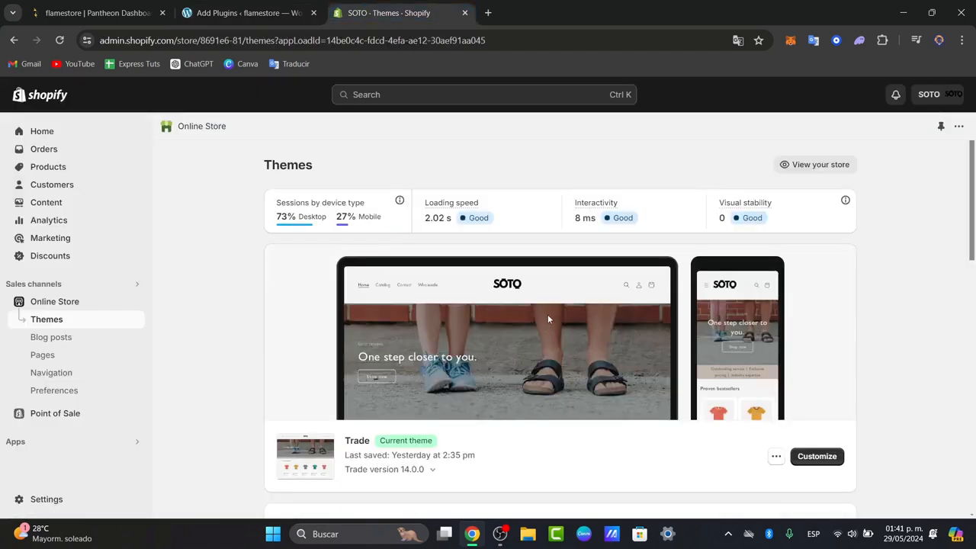
left_click(244, 12)
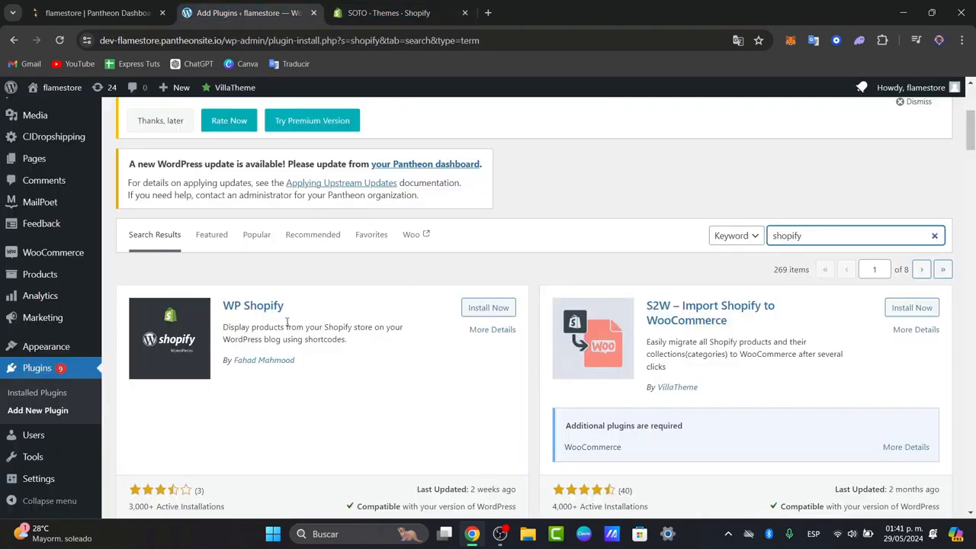
Install WP Shopify and Import Shopify To WP, then activate WP Shopify.
left_click(488, 308)
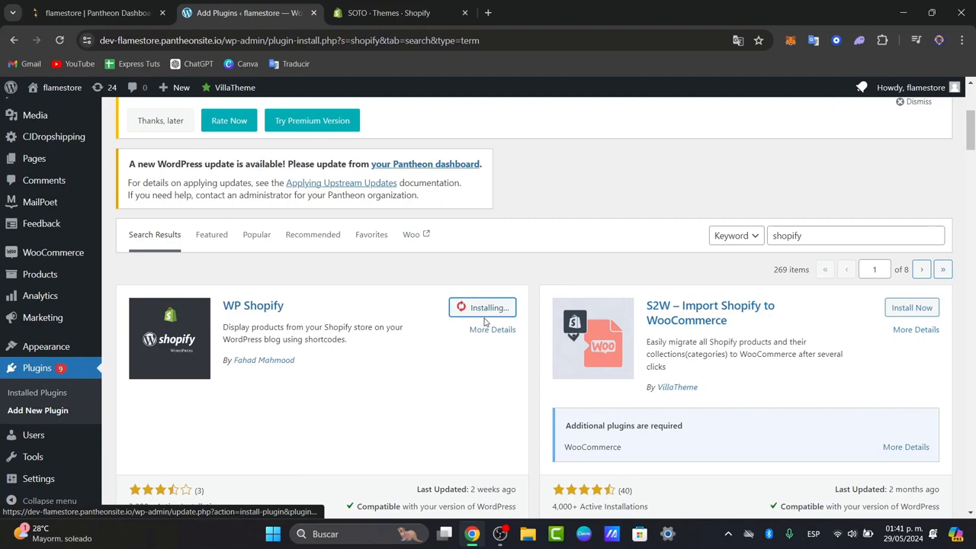
scroll("down", 3)
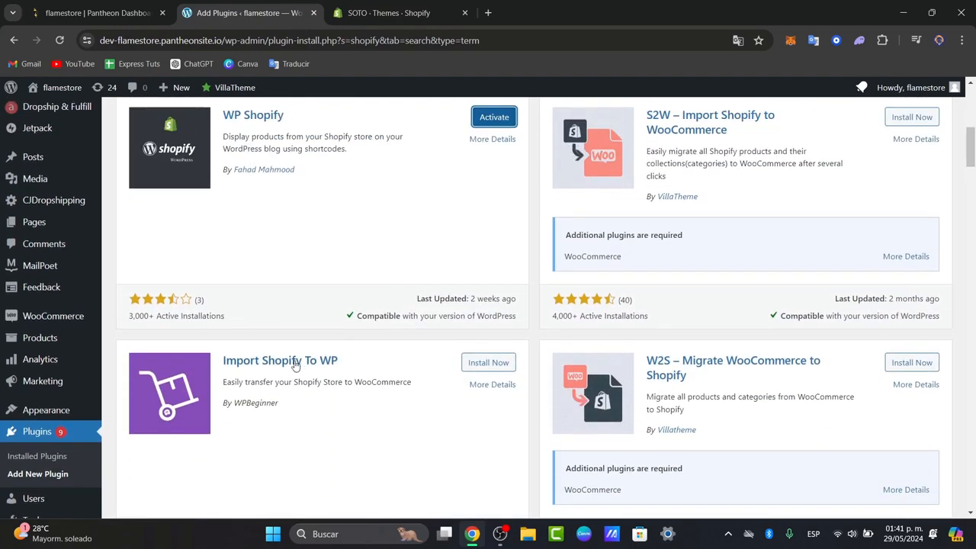
left_click(487, 362)
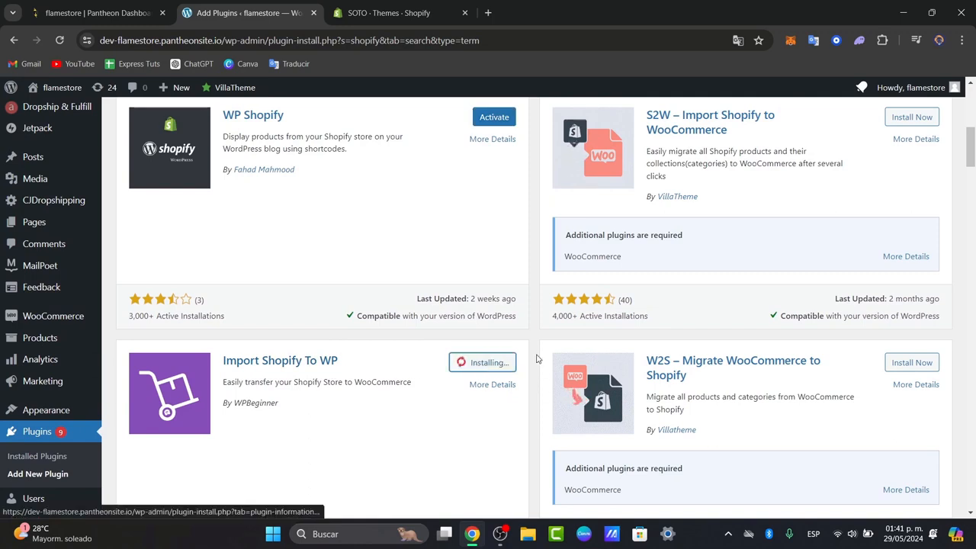
left_click(494, 116)
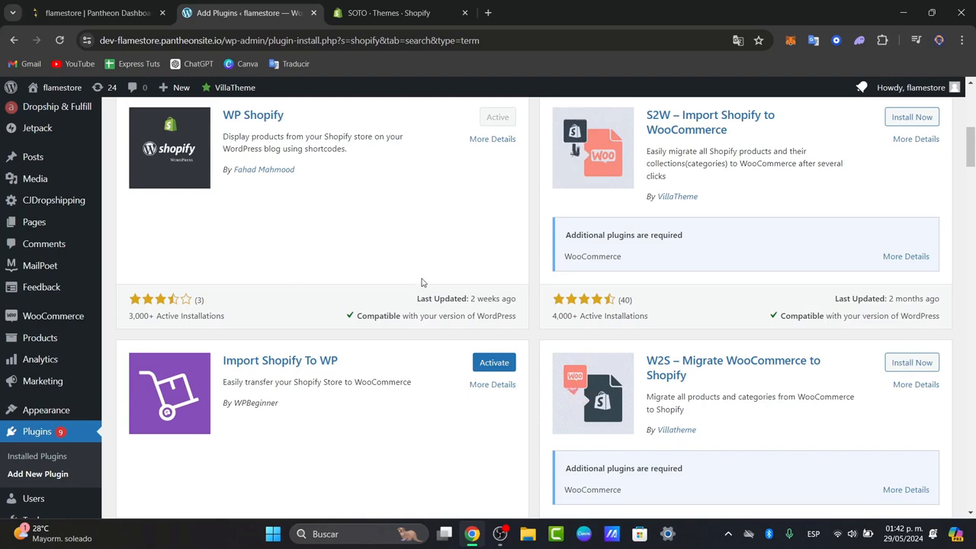
scroll("down", 3)
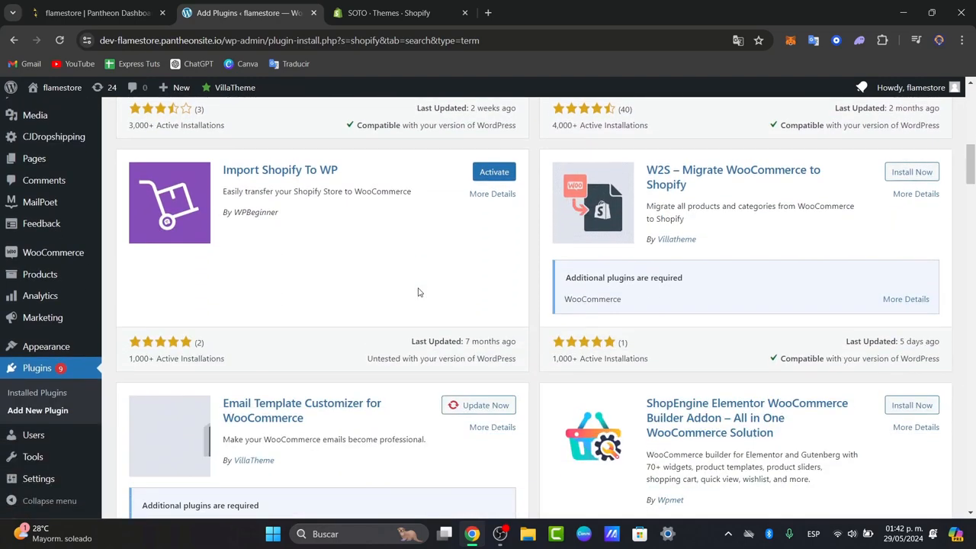
scroll("down", 3)
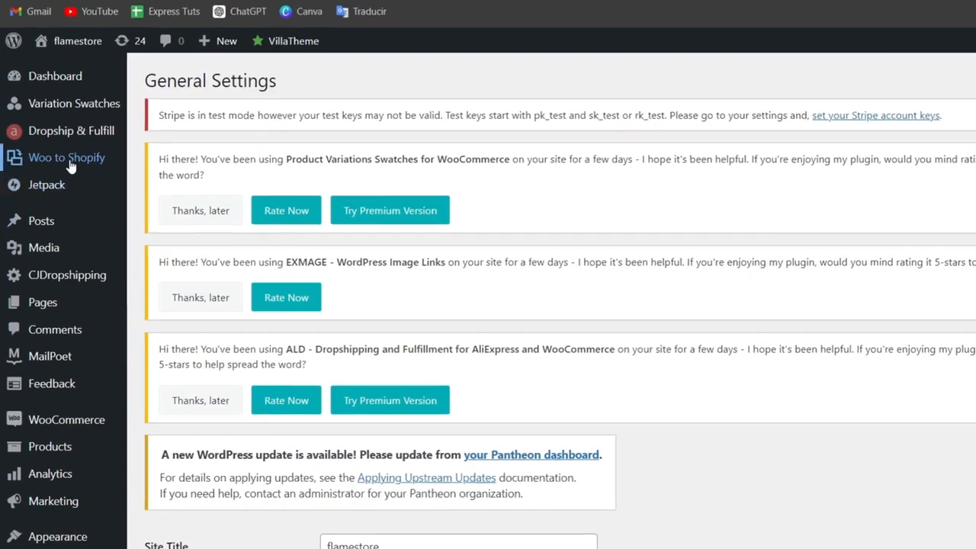
Open the Woo to Shopify migration page with its API access token field and 'Learn how to get API key' guide.
left_click(68, 157)
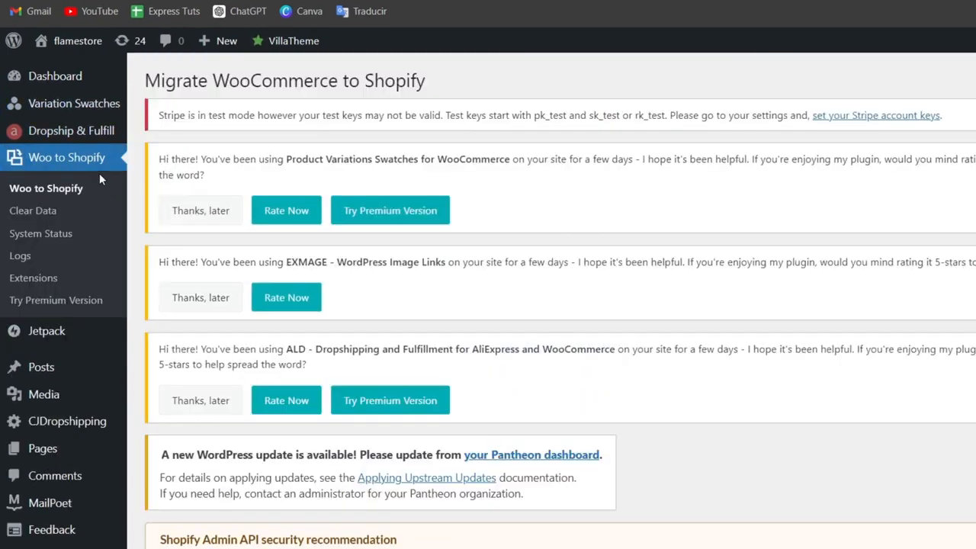
scroll("down", 3)
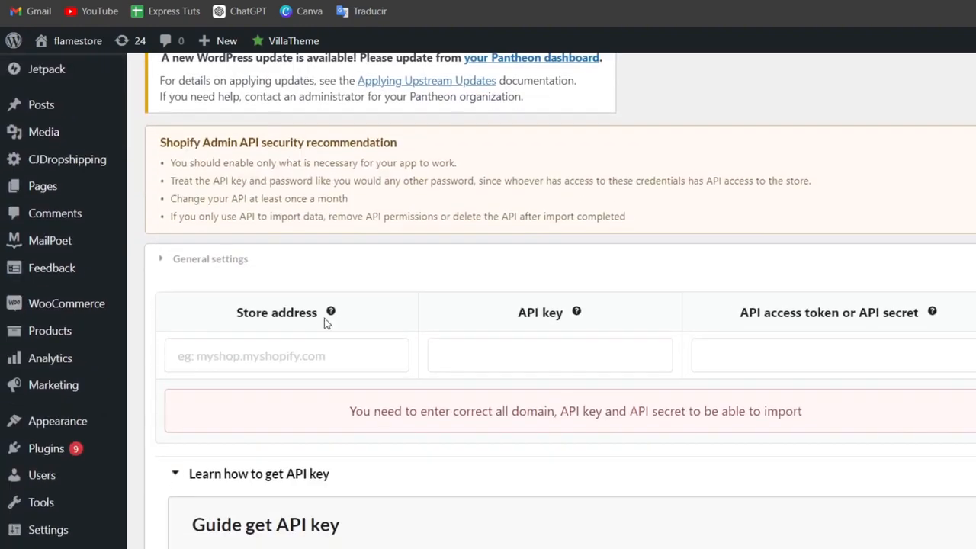
left_click(548, 355)
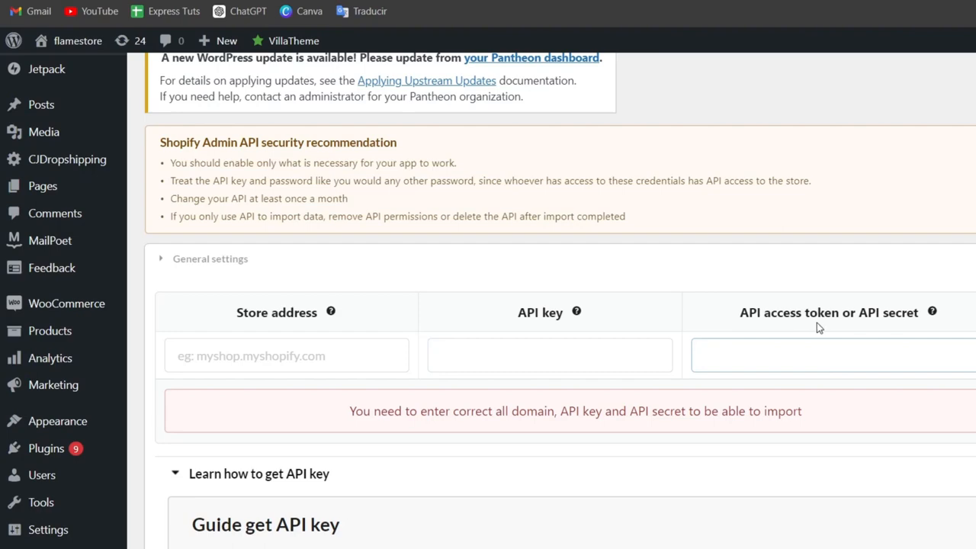
scroll("down", 3)
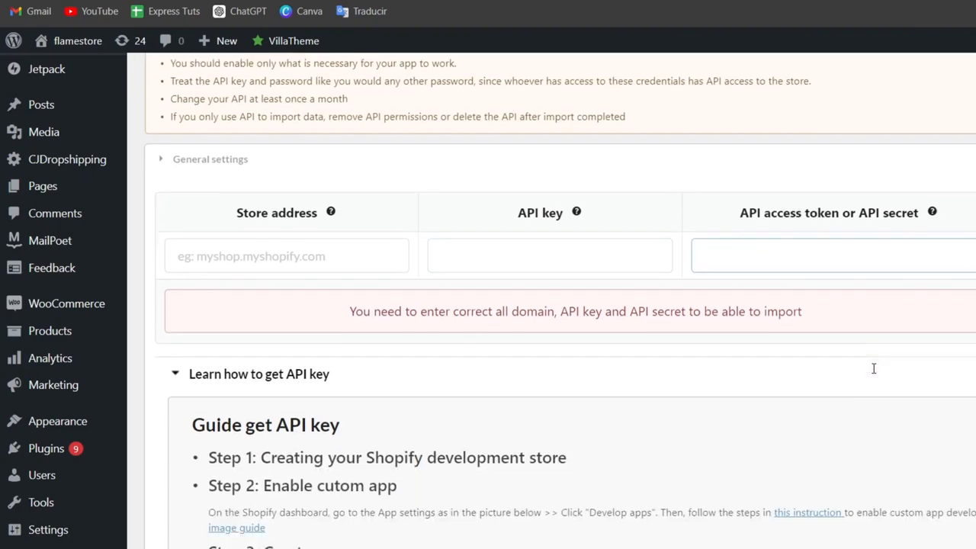
scroll("down", 3)
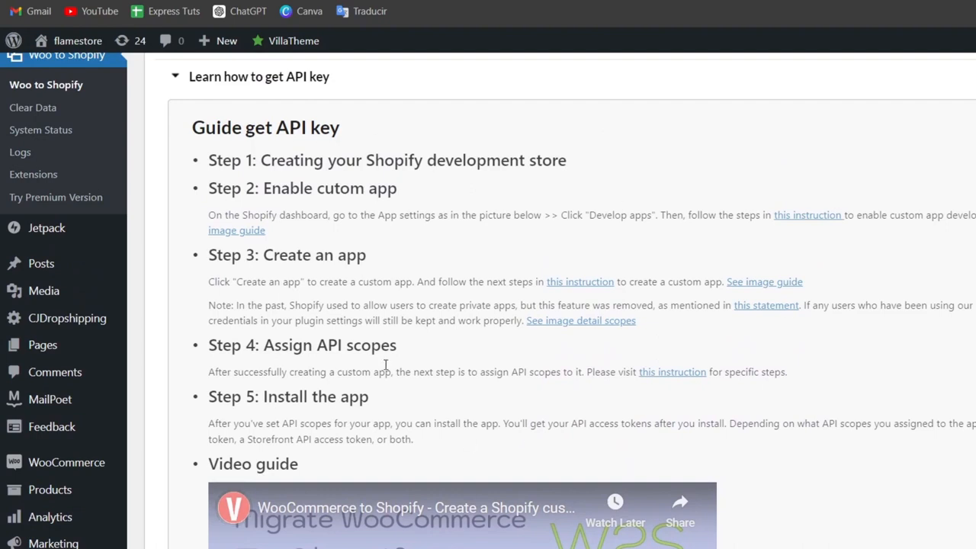
mouse_move(429, 165)
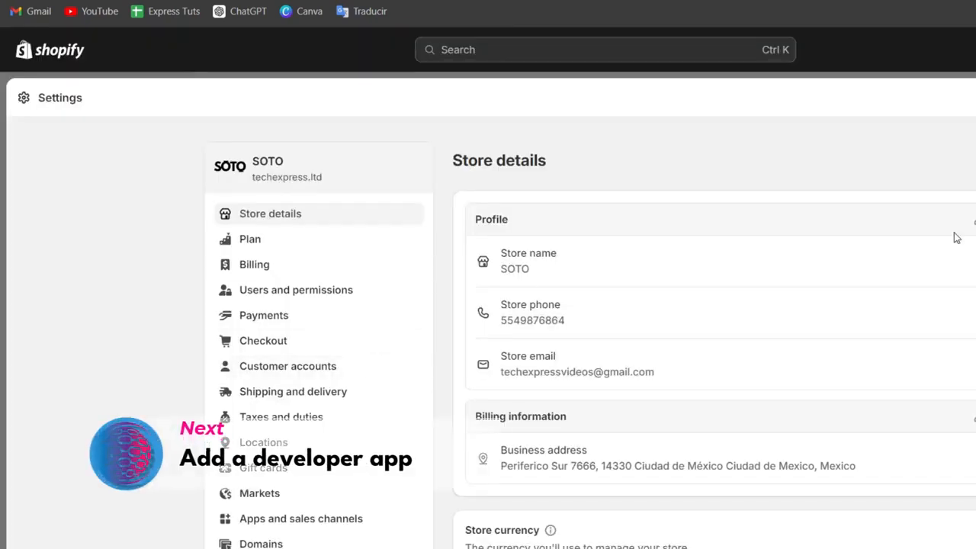
In Settings > Apps and sales channels > Develop apps, allow custom app development on the store.
scroll("down", 3)
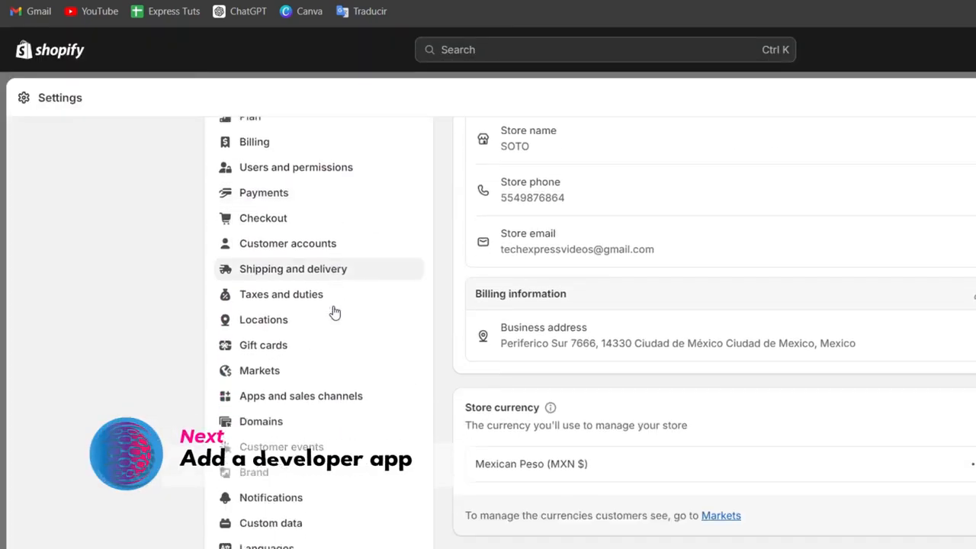
left_click(300, 397)
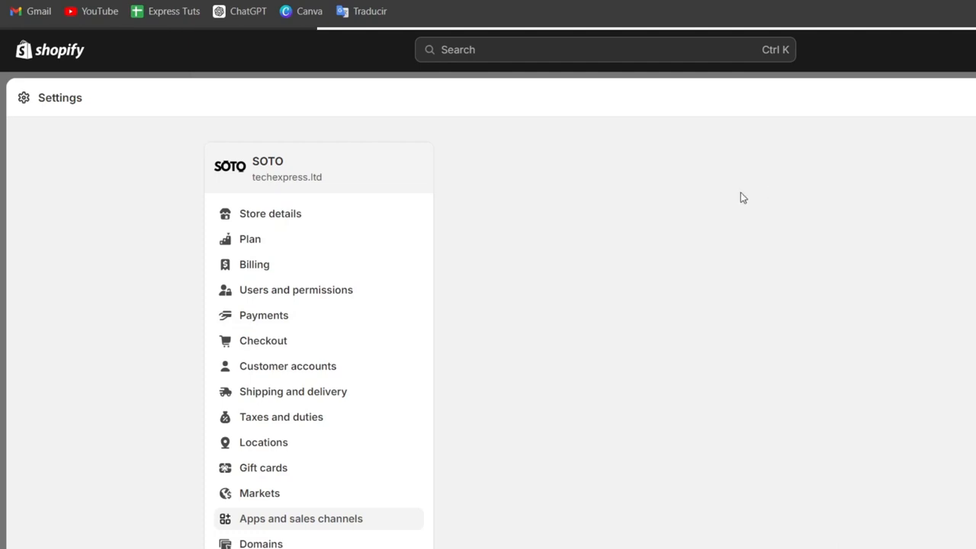
left_click(301, 518)
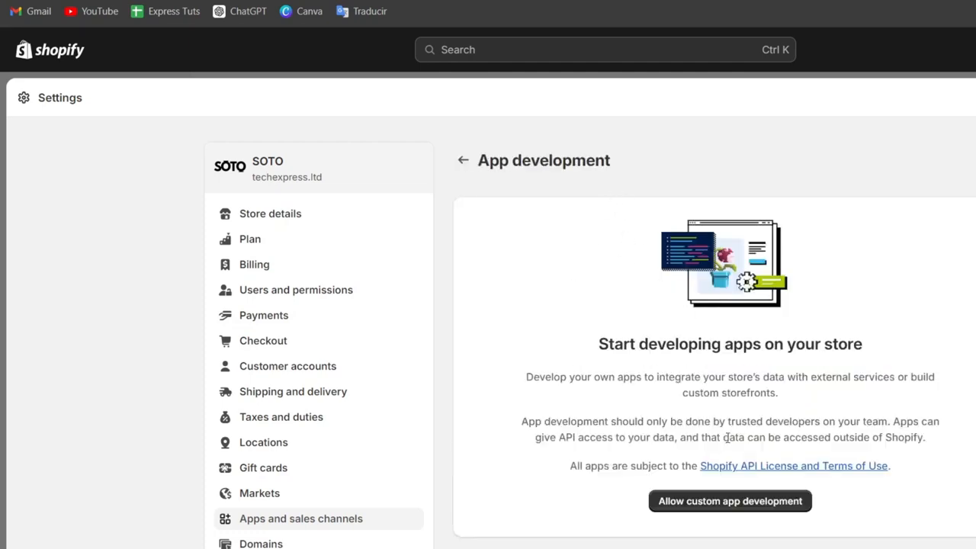
left_click(728, 500)
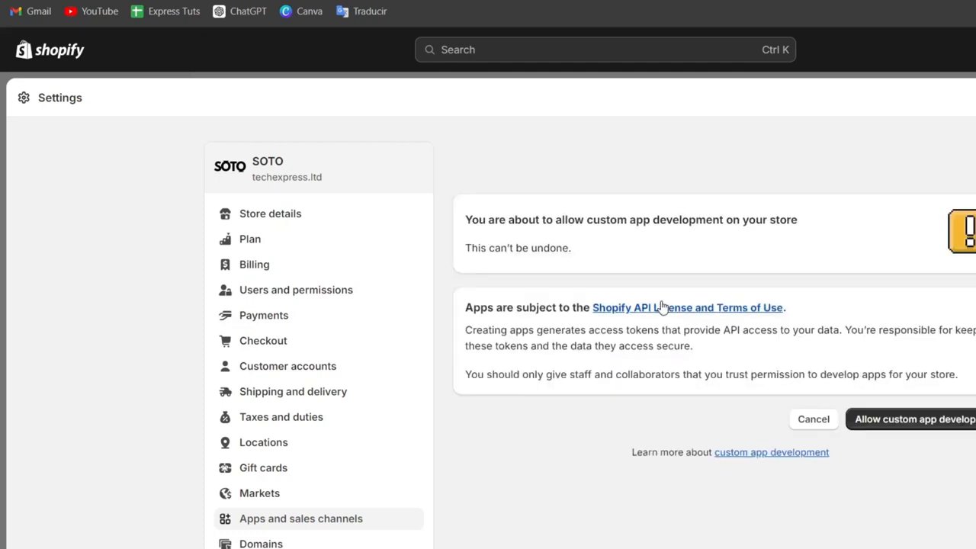
left_click(912, 418)
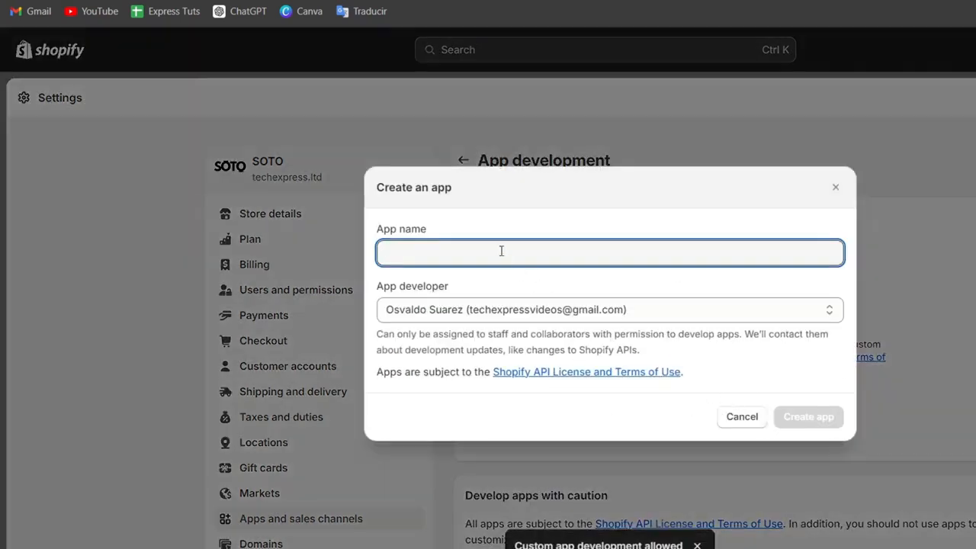
Create a custom app named WP and view its API credentials.
type("WP")
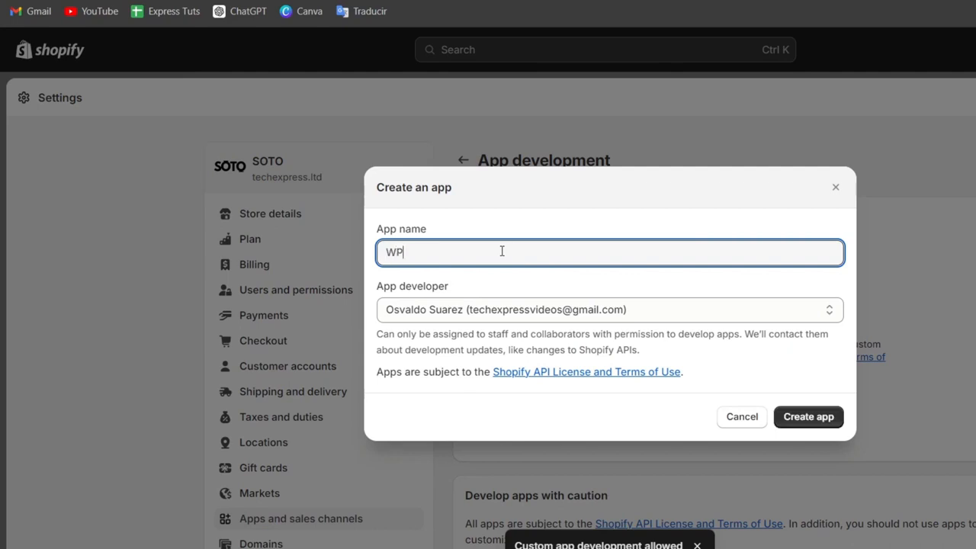
left_click(807, 416)
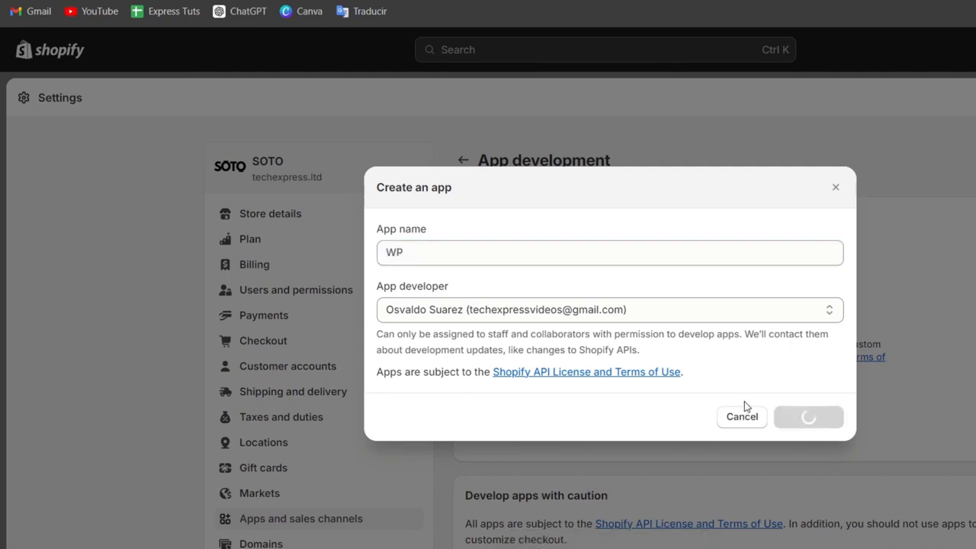
left_click(808, 417)
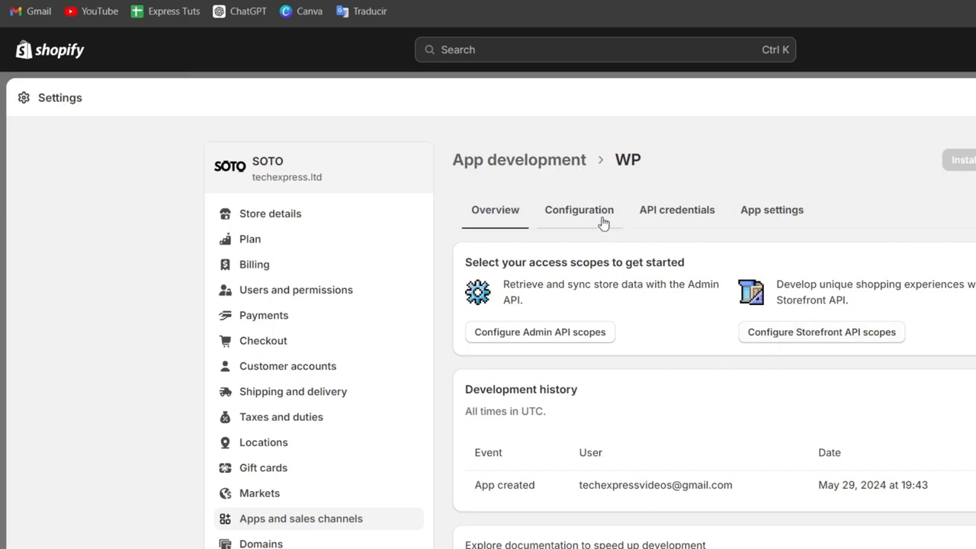
left_click(677, 210)
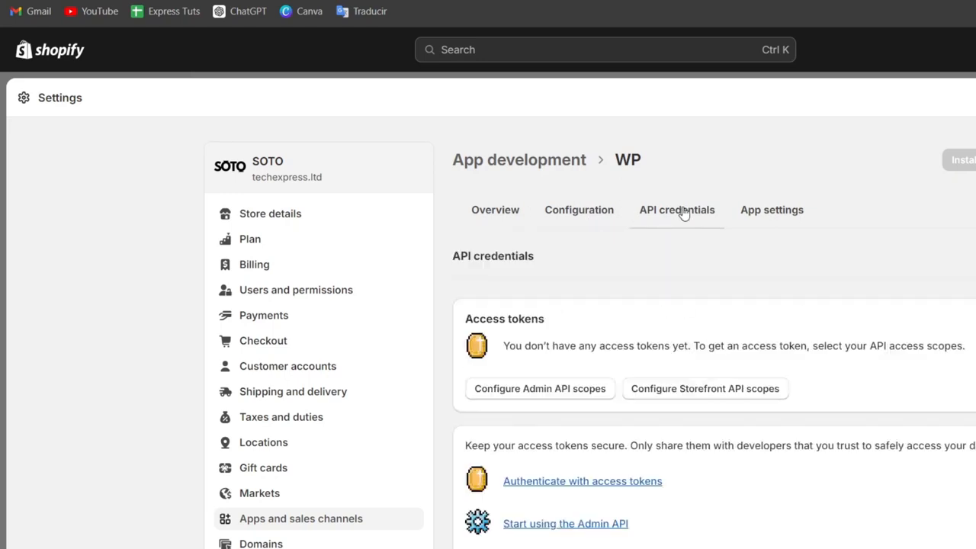
scroll("down", 3)
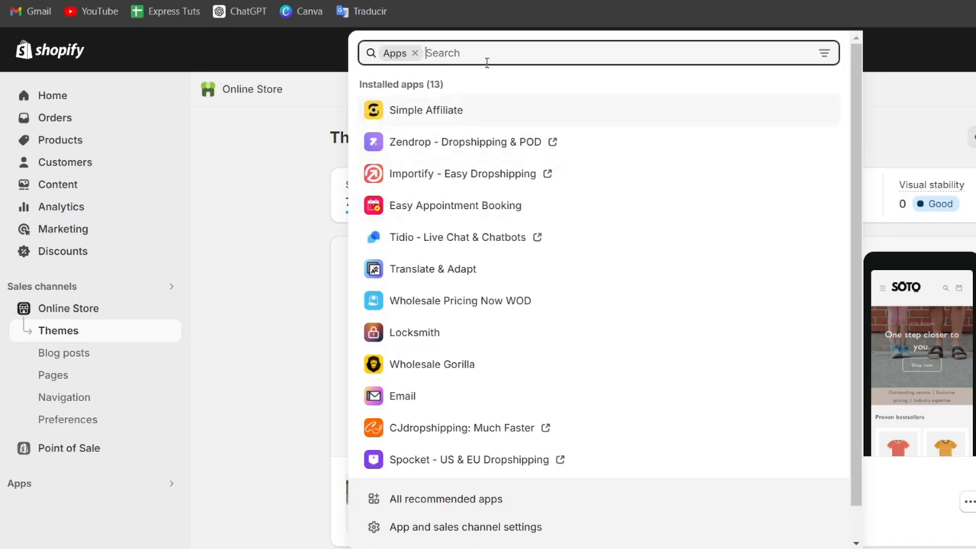
Search the Shopify App Store for 'wordpress', listing its matching apps.
type("wordpress")
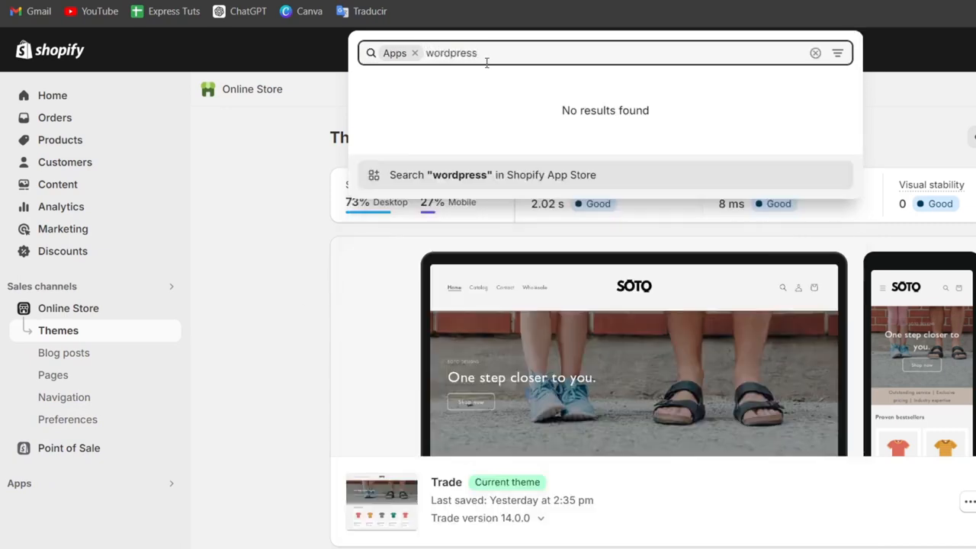
left_click(492, 174)
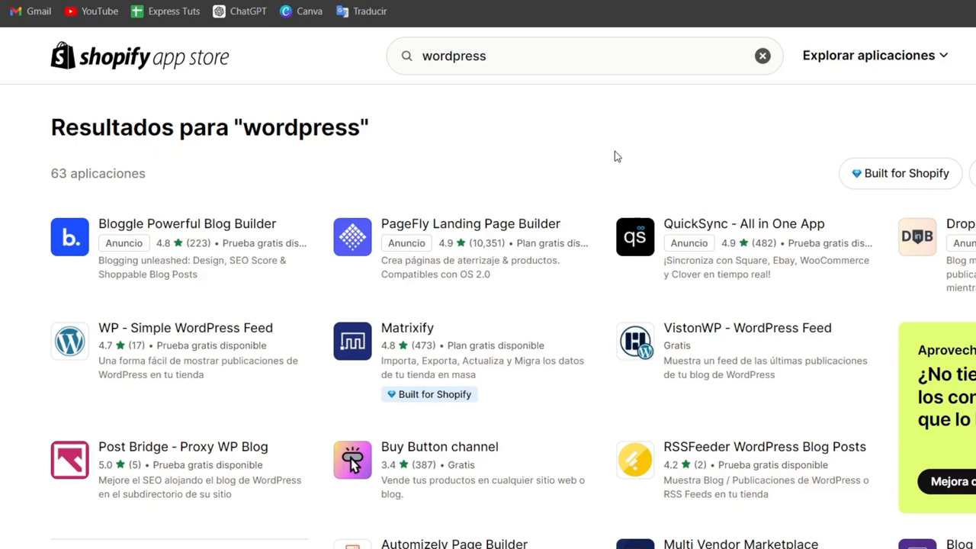
mouse_move(591, 238)
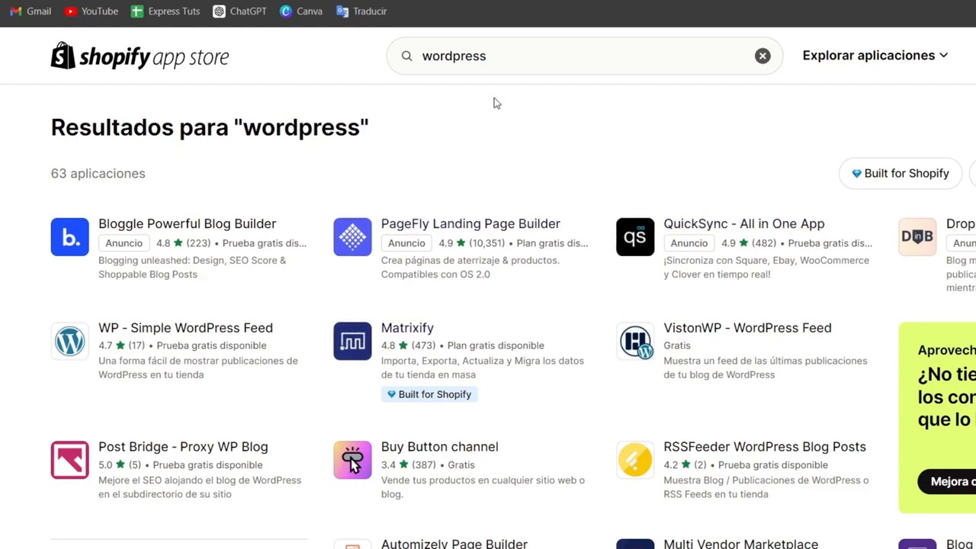
scroll("down", 3)
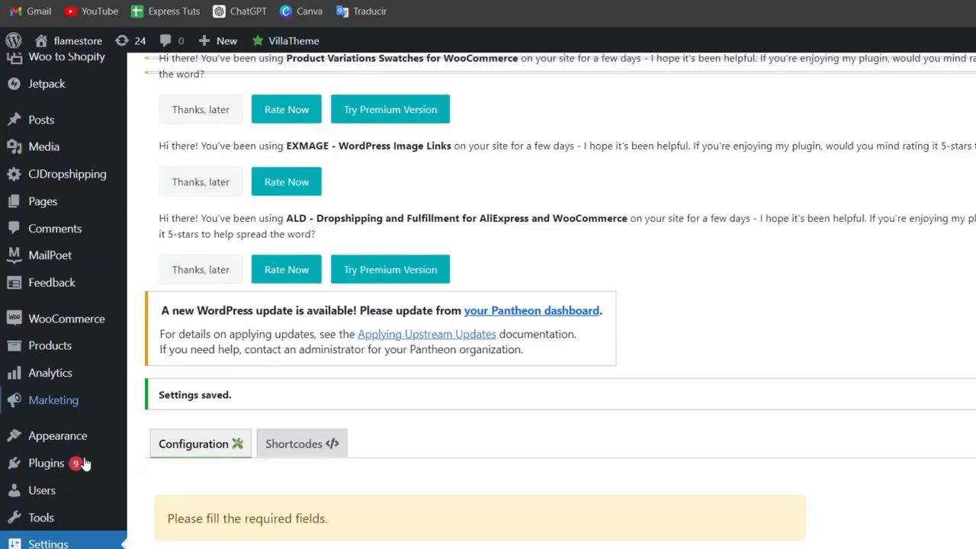
In Tools > Export, choose Products only and download the export file.
scroll("down", 3)
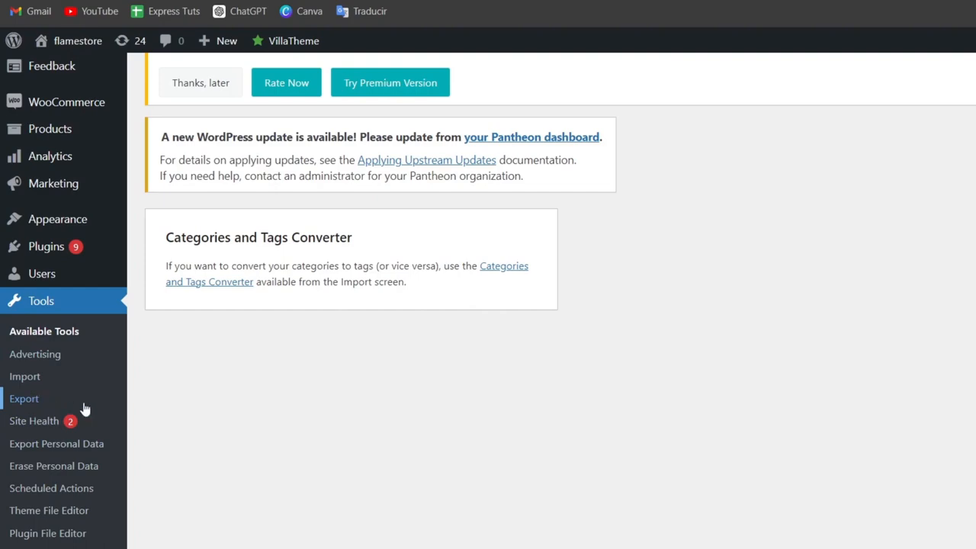
left_click(25, 398)
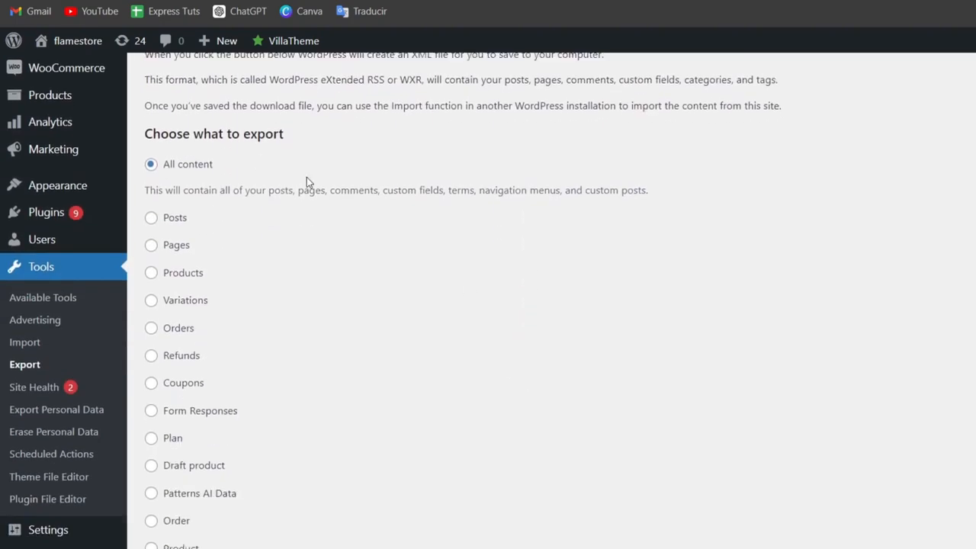
left_click(151, 272)
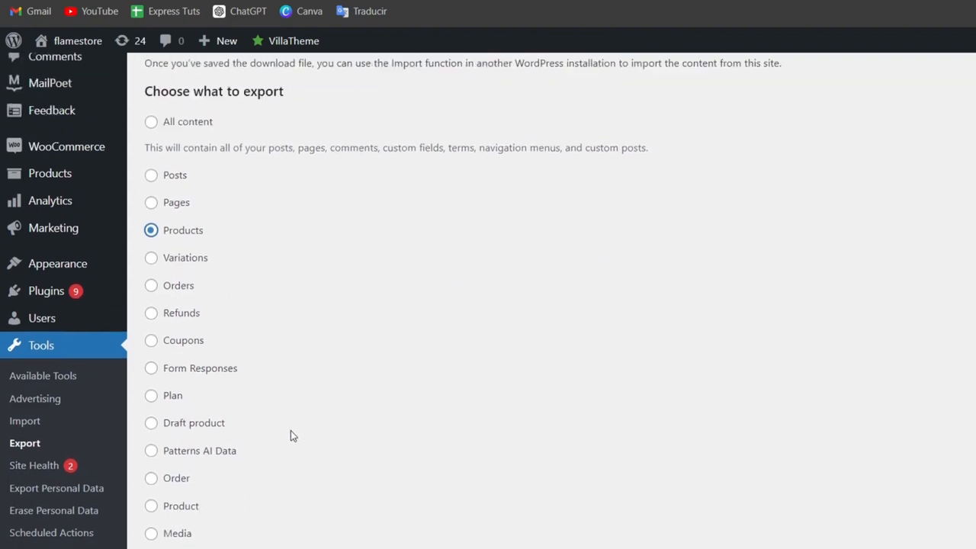
scroll("down", 3)
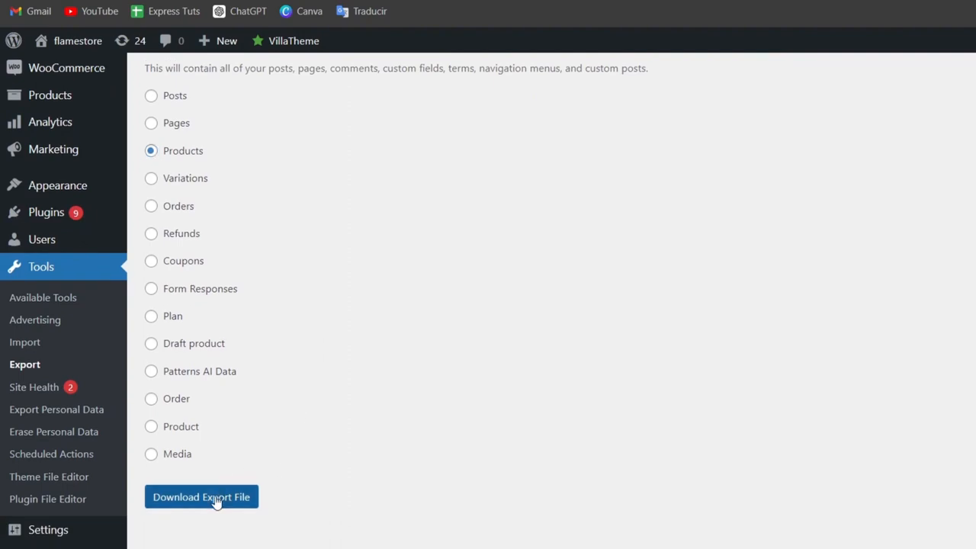
left_click(202, 497)
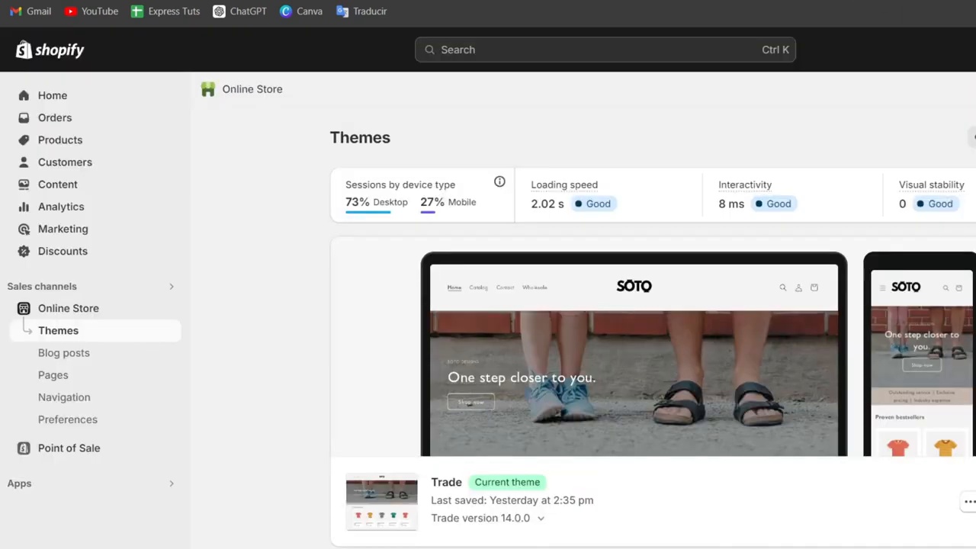
Attempt a product import in Shopify with the WordPress export file, which is rejected as not .csv.
left_click(61, 140)
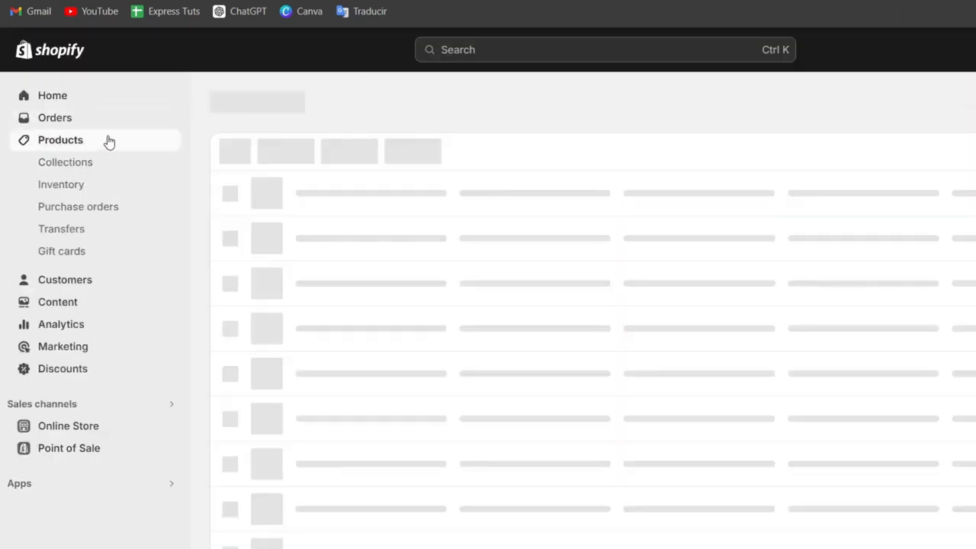
left_click(61, 140)
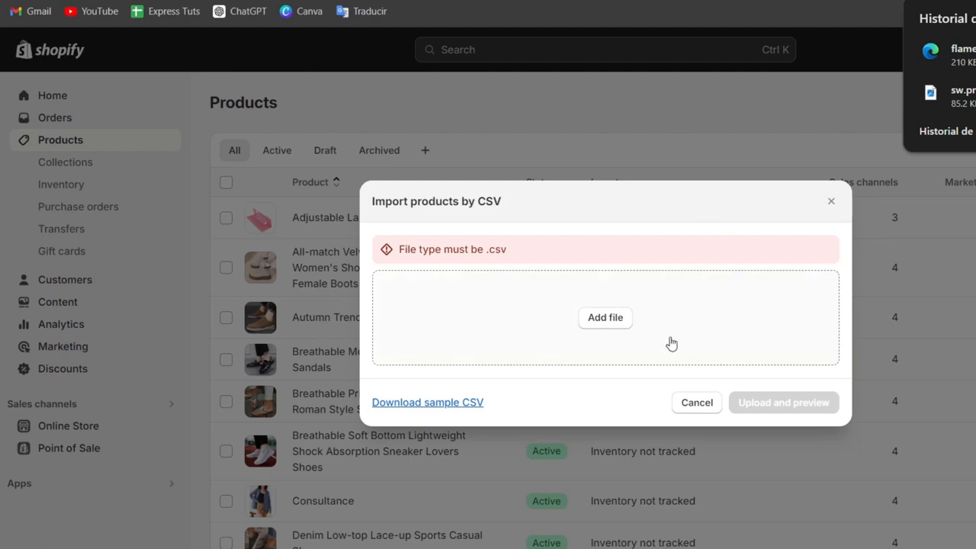
mouse_move(519, 415)
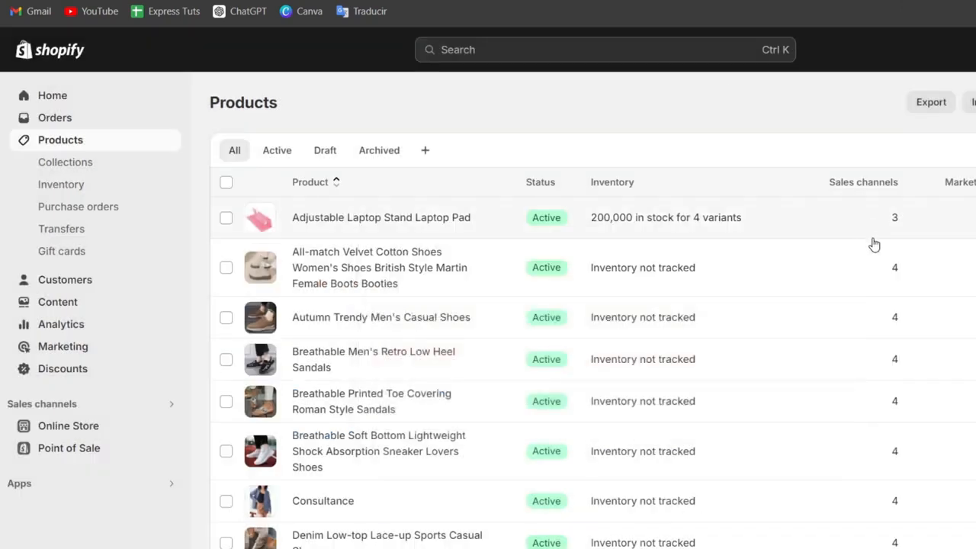
scroll("down", 3)
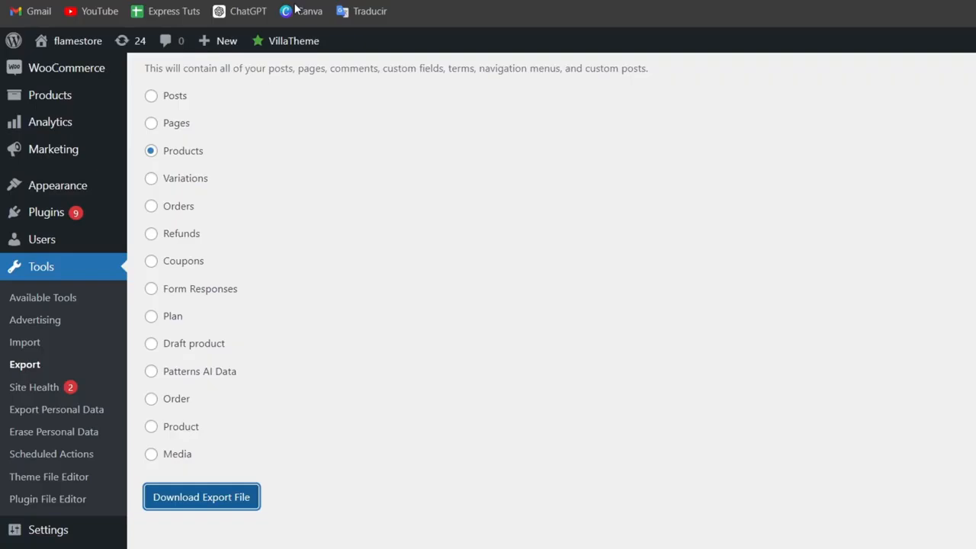
Export the product Variations from WordPress and download the export file.
left_click(151, 122)
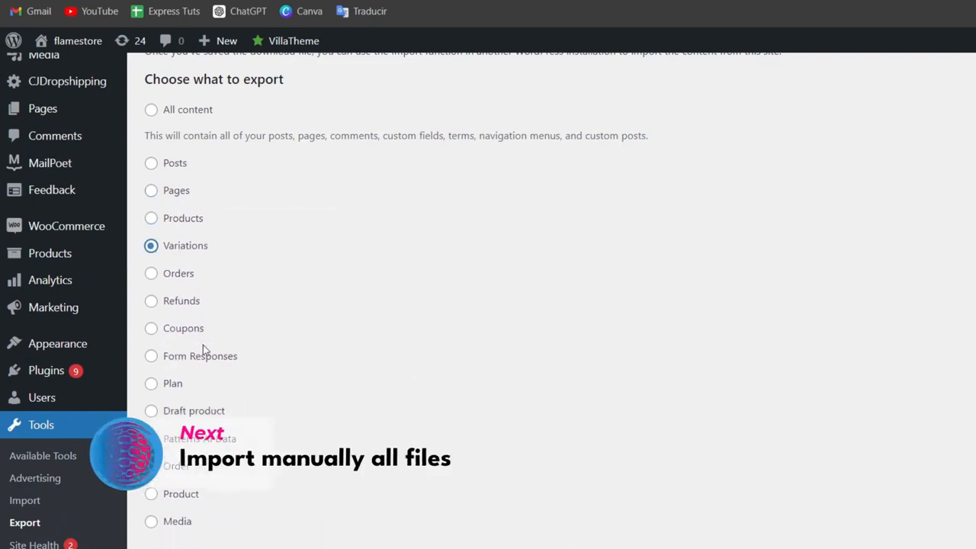
left_click(151, 328)
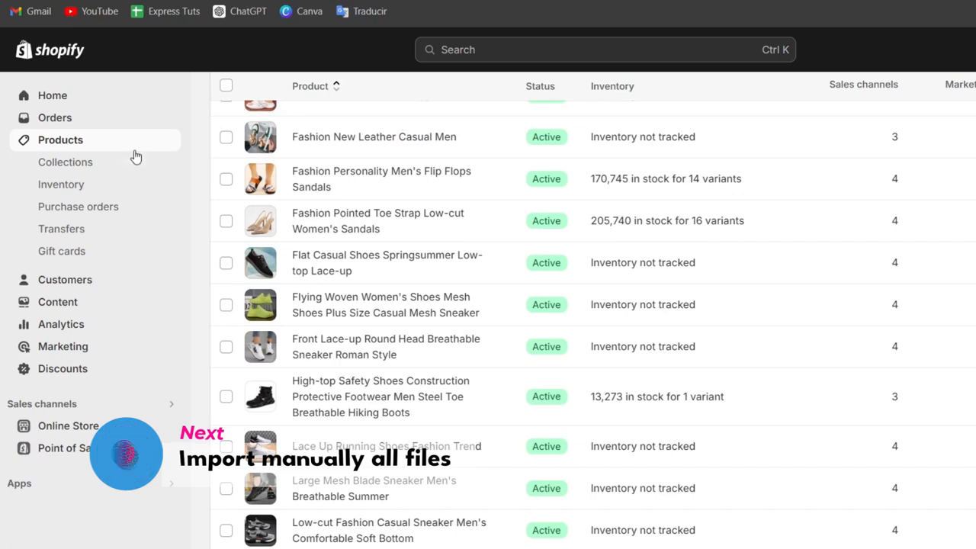
Navigate via Collections to the Online Store themes page showing the current Trade theme.
left_click(64, 161)
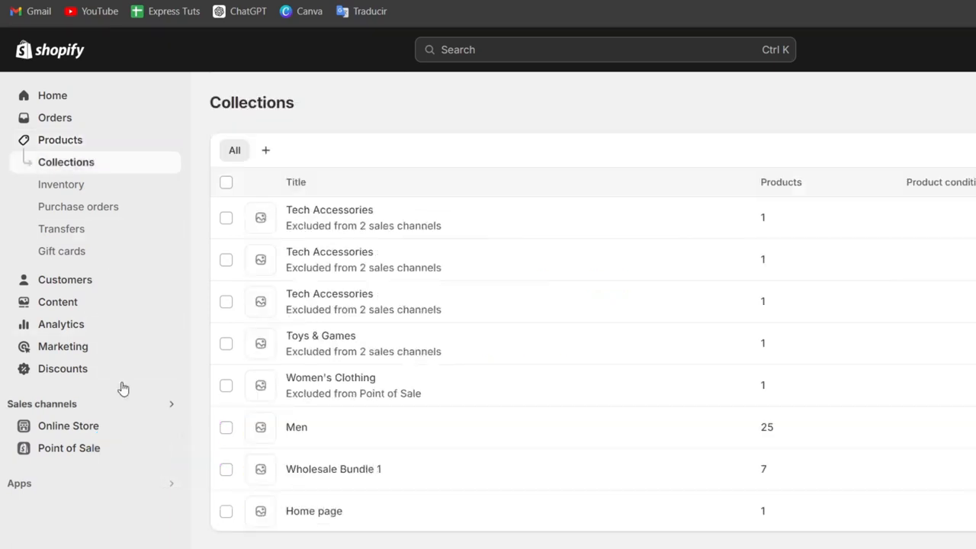
mouse_move(321, 175)
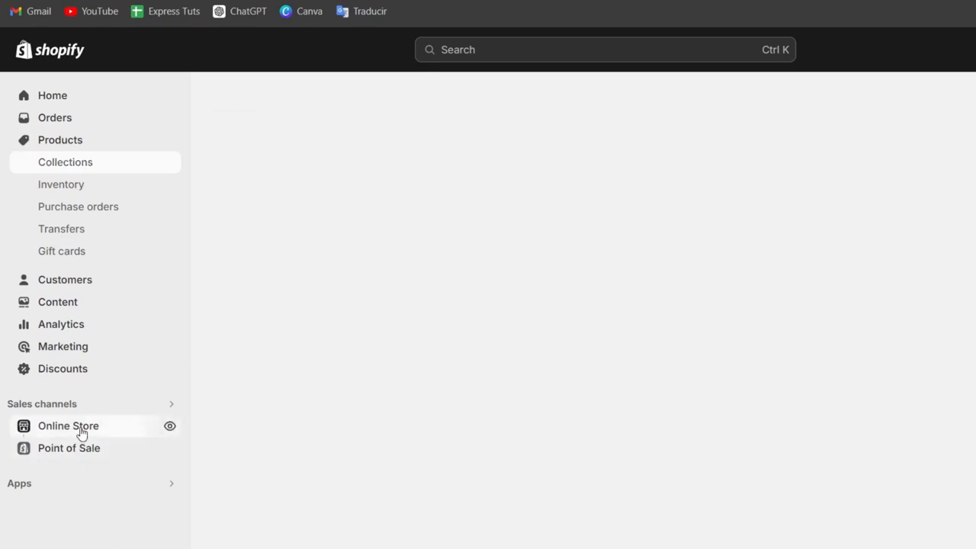
left_click(67, 426)
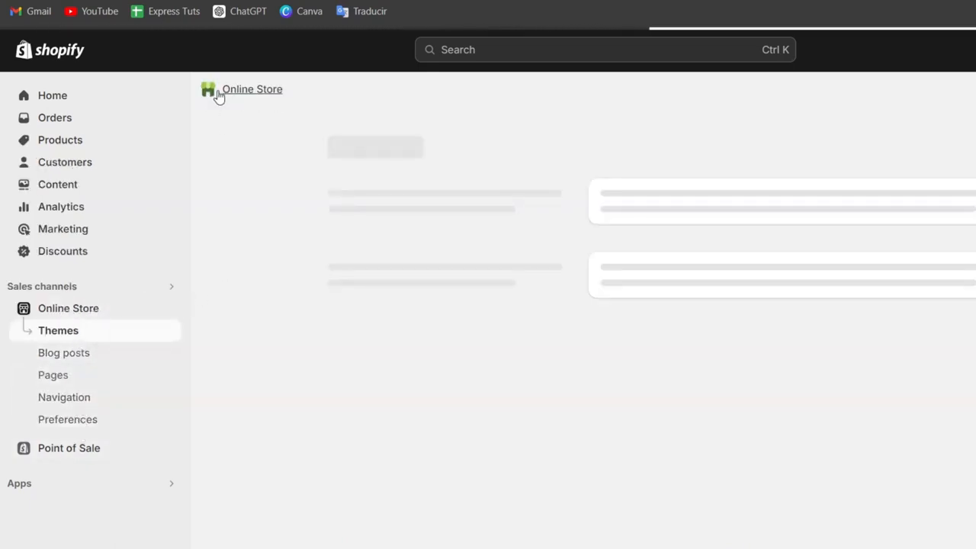
left_click(58, 329)
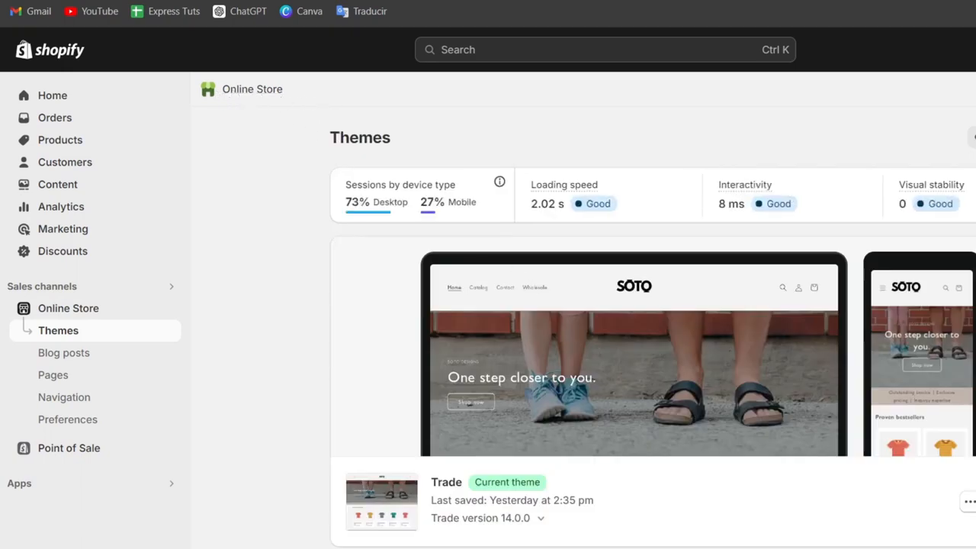
scroll("down", 3)
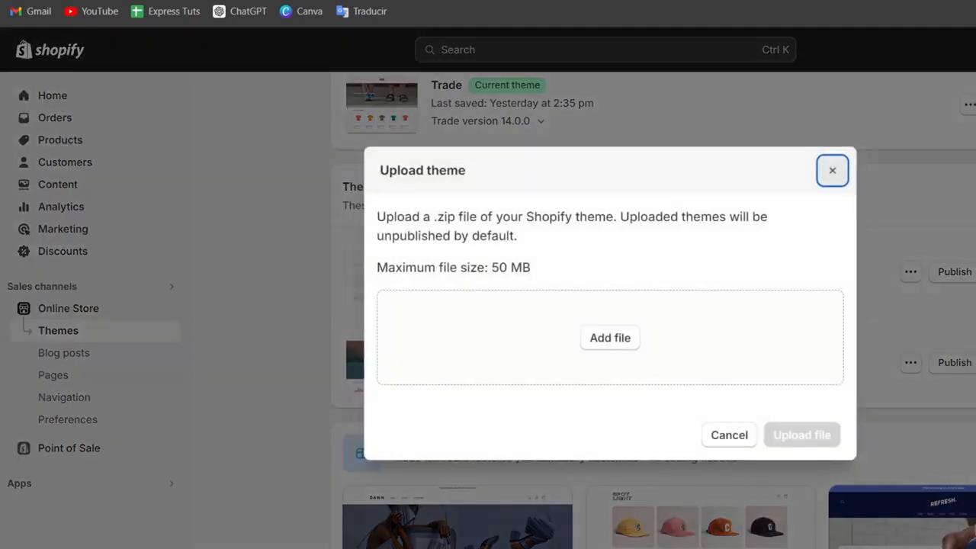
mouse_move(643, 421)
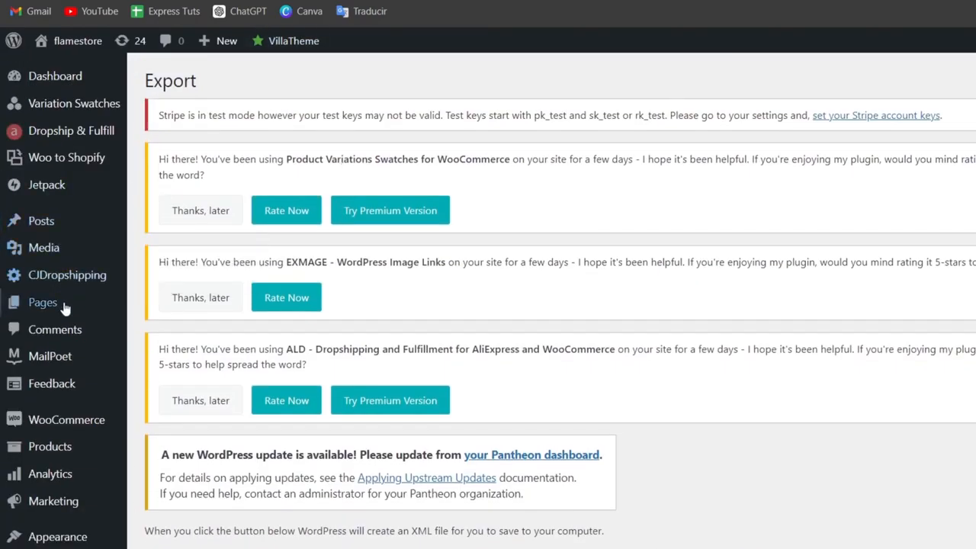
mouse_move(67, 419)
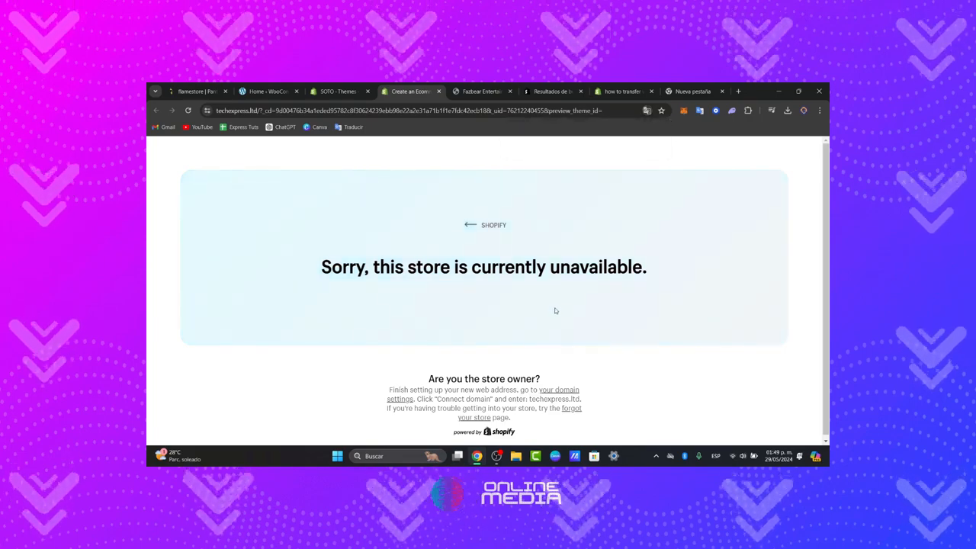
Start a Google search for 'migrate wordpress to shopify' in a new Chrome tab.
left_click(335, 92)
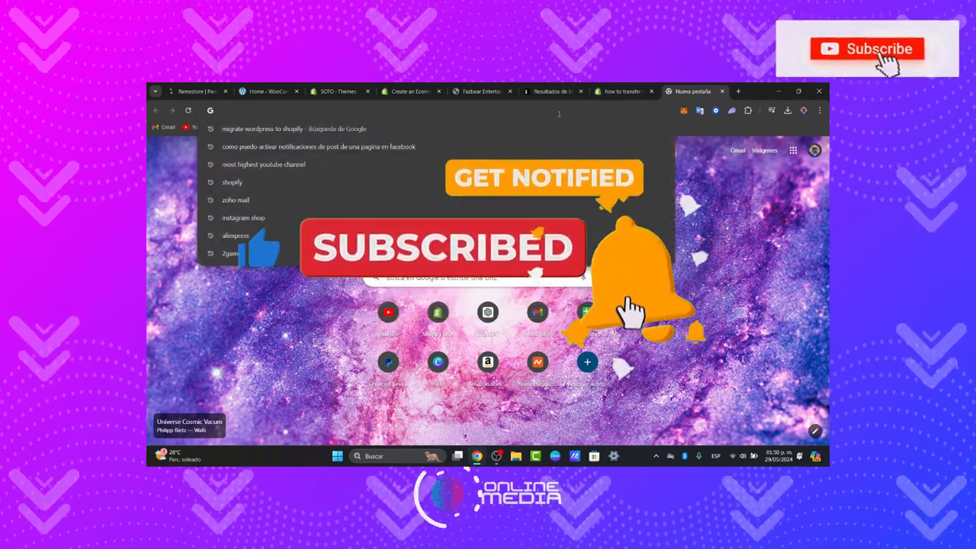
type("m")
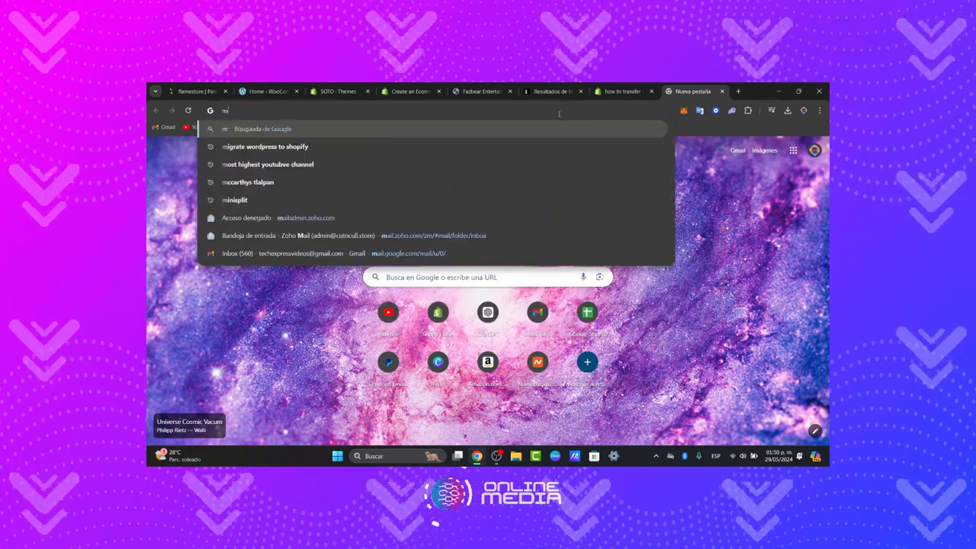